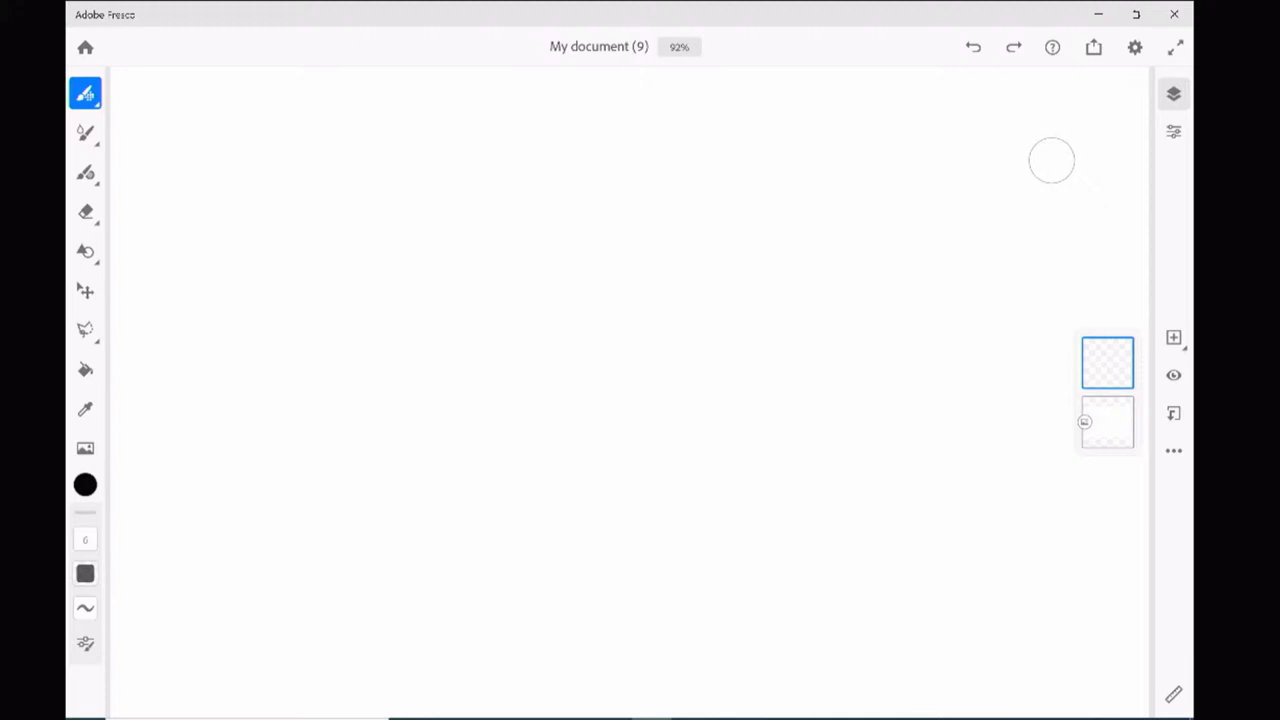
Step: Open the Color panel from the toolbar swatch to choose an orange-brown
click(84, 484)
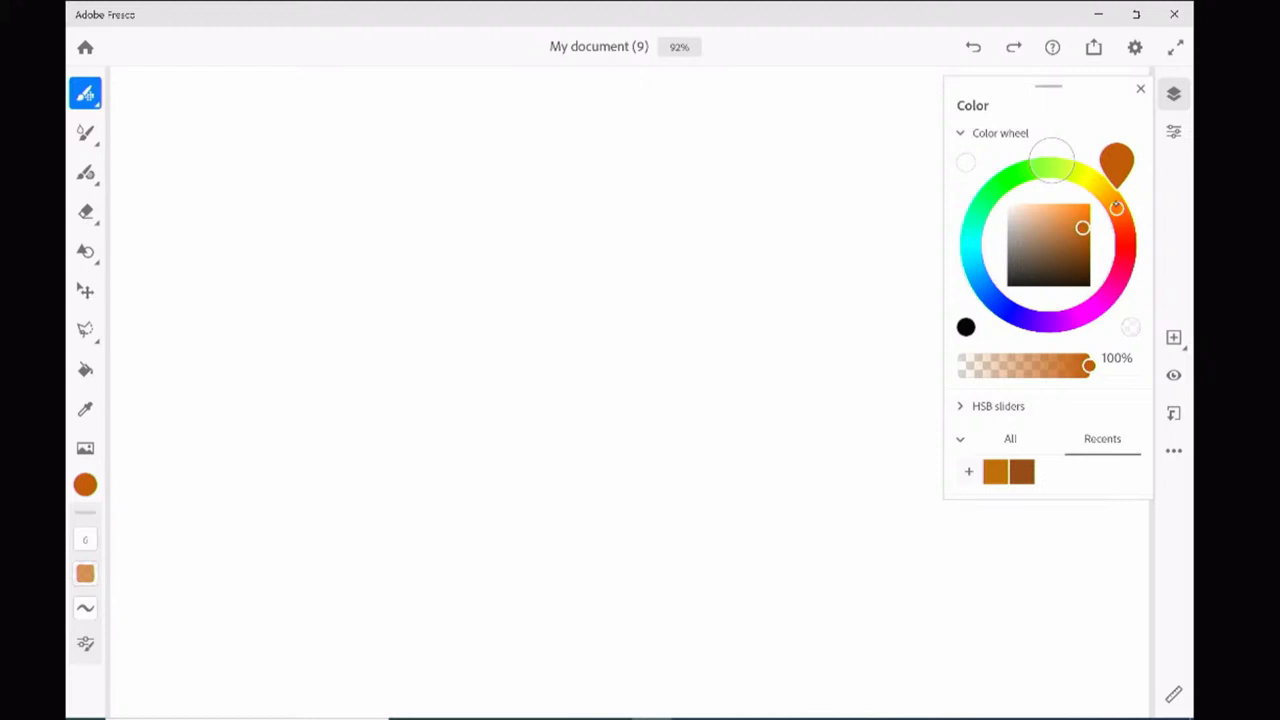
Step: Fine-tune the orange-brown into a softer brown shade and select the watercolour Live Brush
drag(1116, 206, 1118, 212)
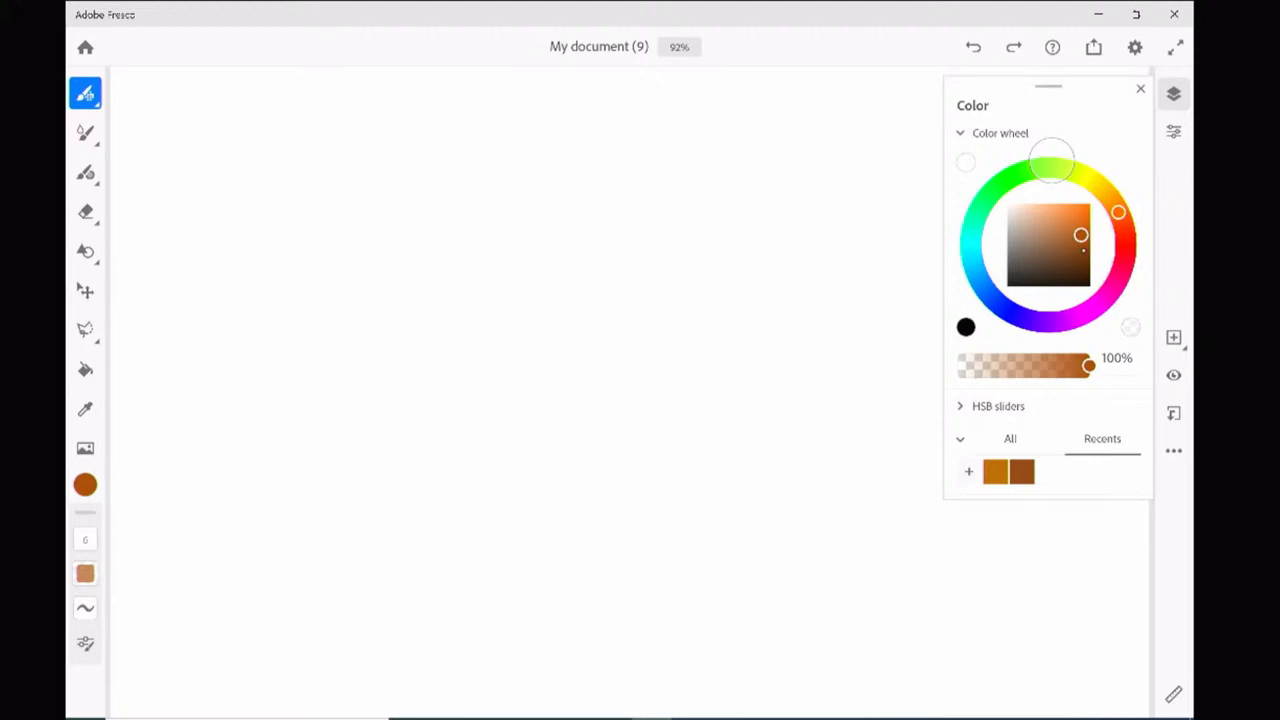
drag(1080, 234, 1090, 228)
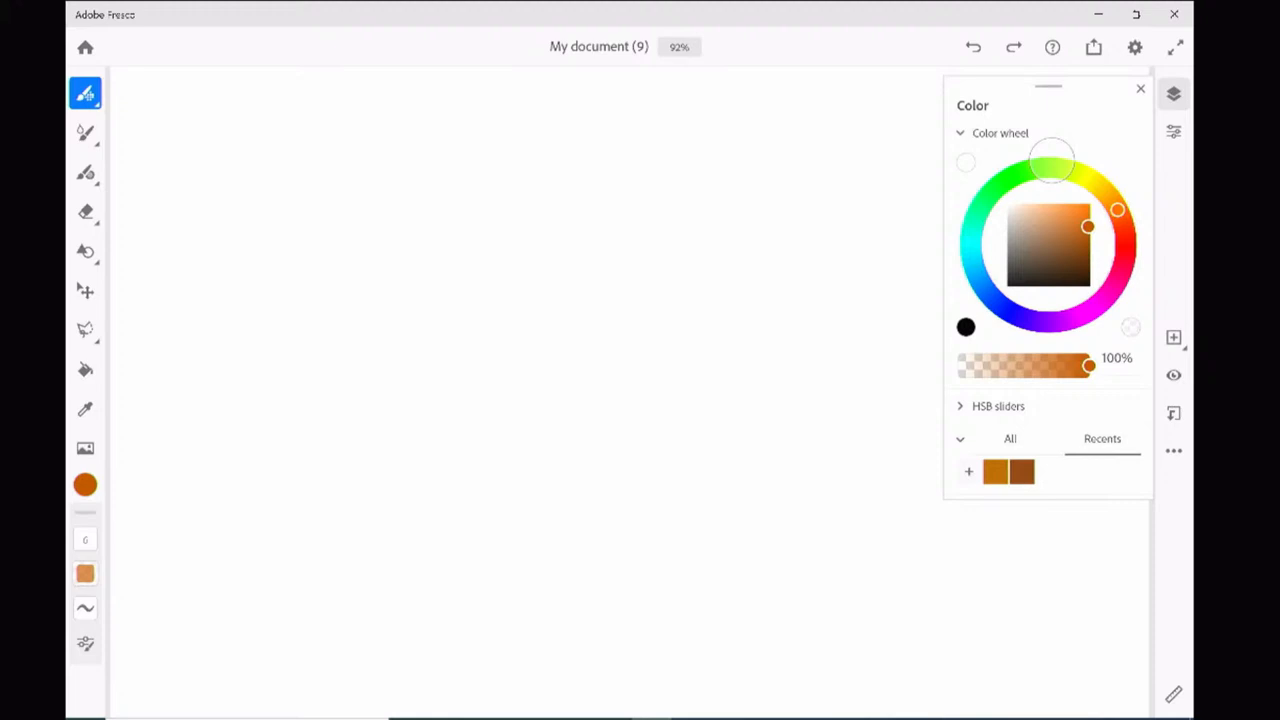
click(1076, 232)
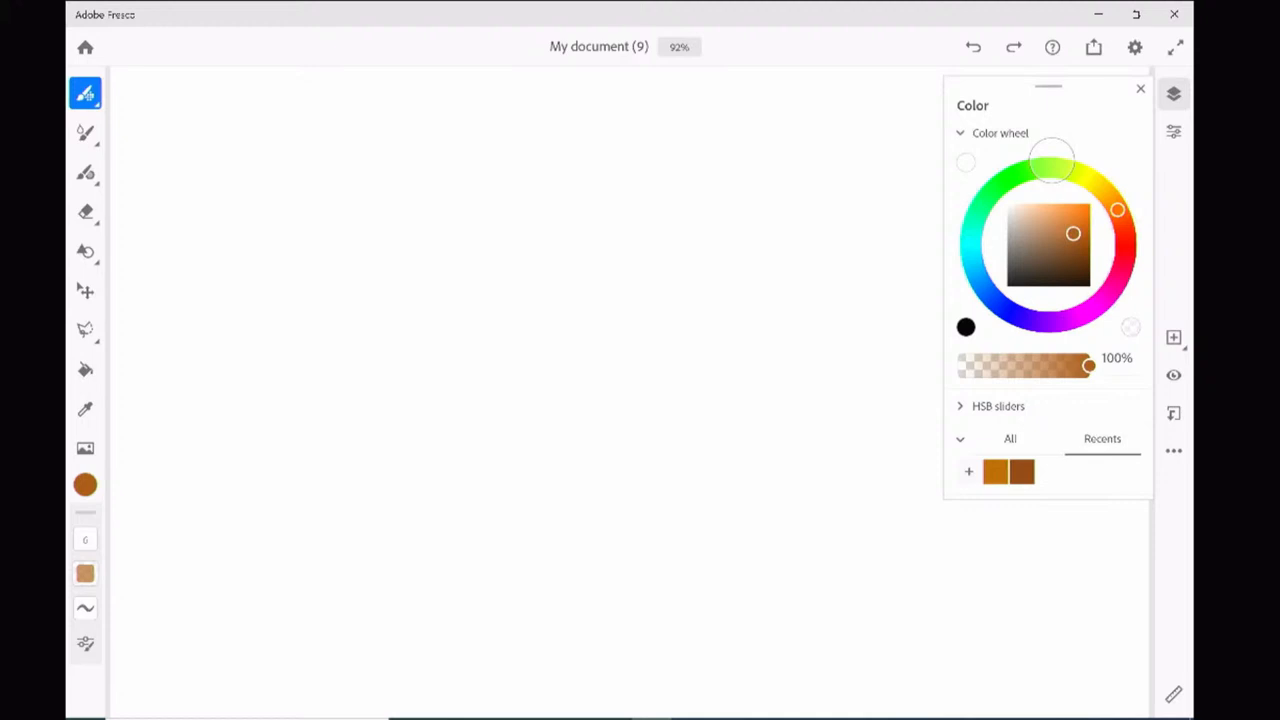
click(84, 132)
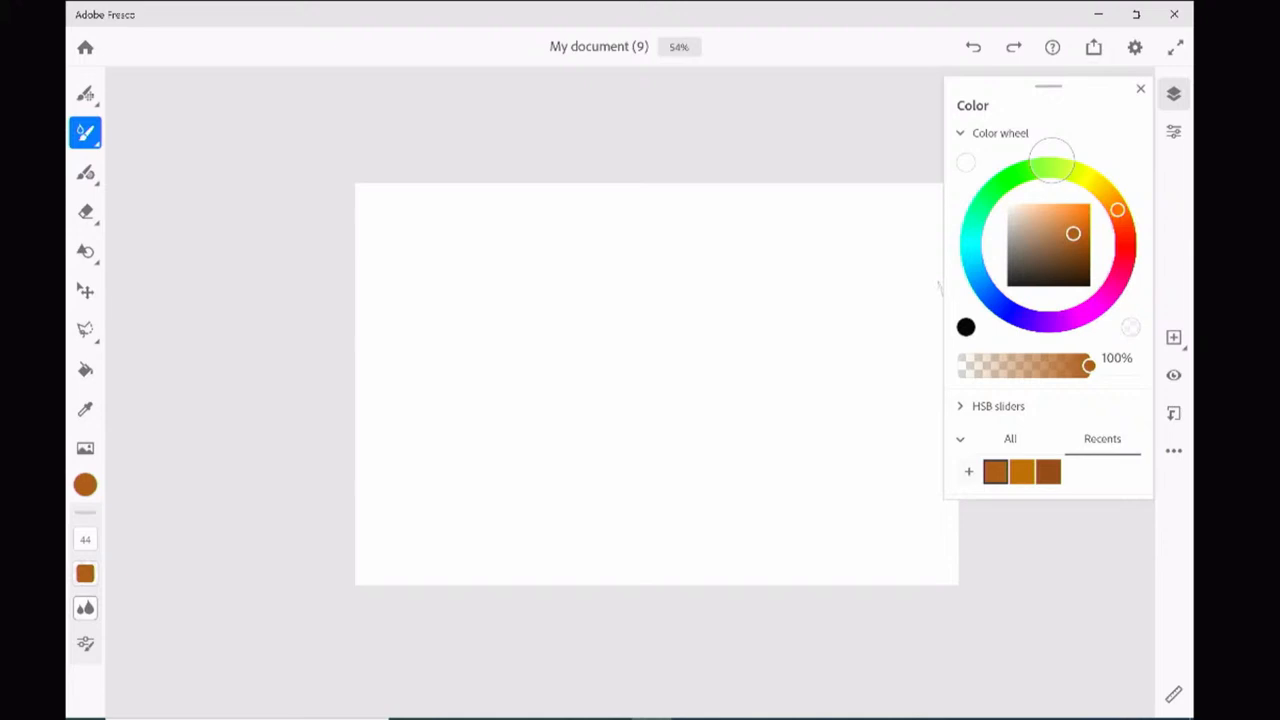
Step: Paint the cat's tan outline — top, back, head and ears — with darker strokes on the left side
drag(540, 184, 620, 172)
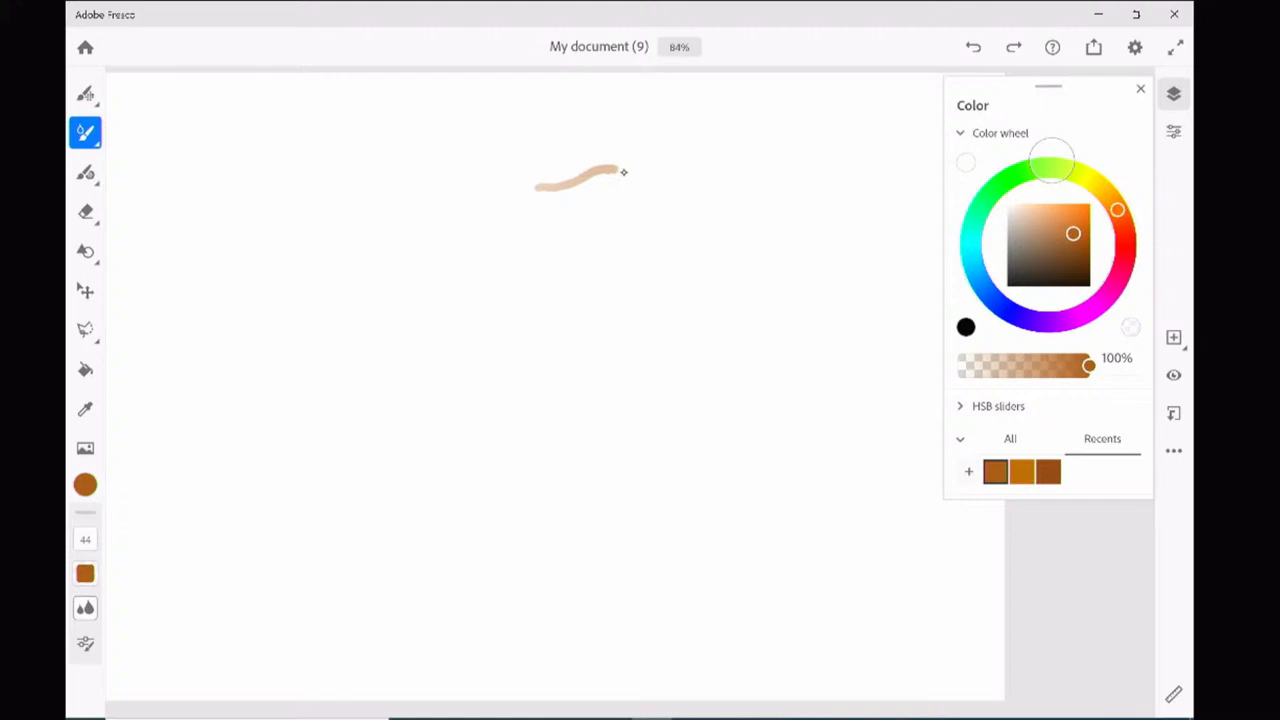
drag(624, 172, 684, 430)
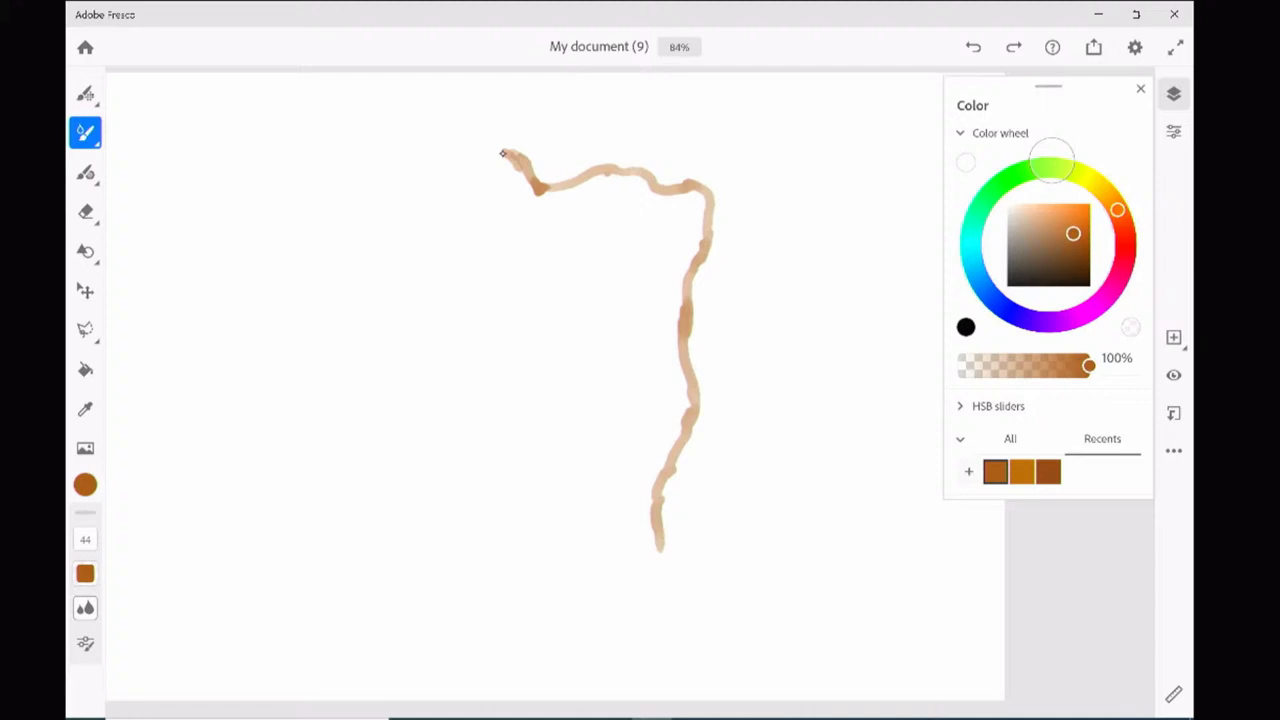
drag(500, 156, 484, 270)
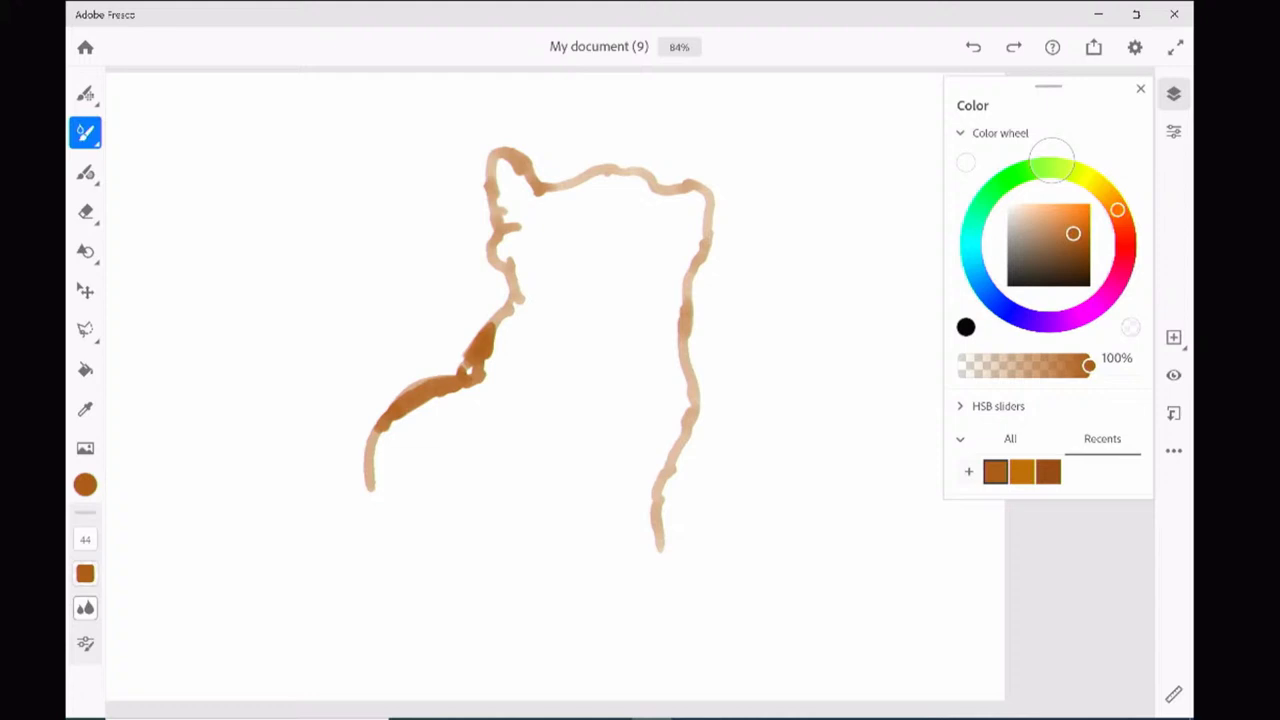
drag(370, 560, 560, 600)
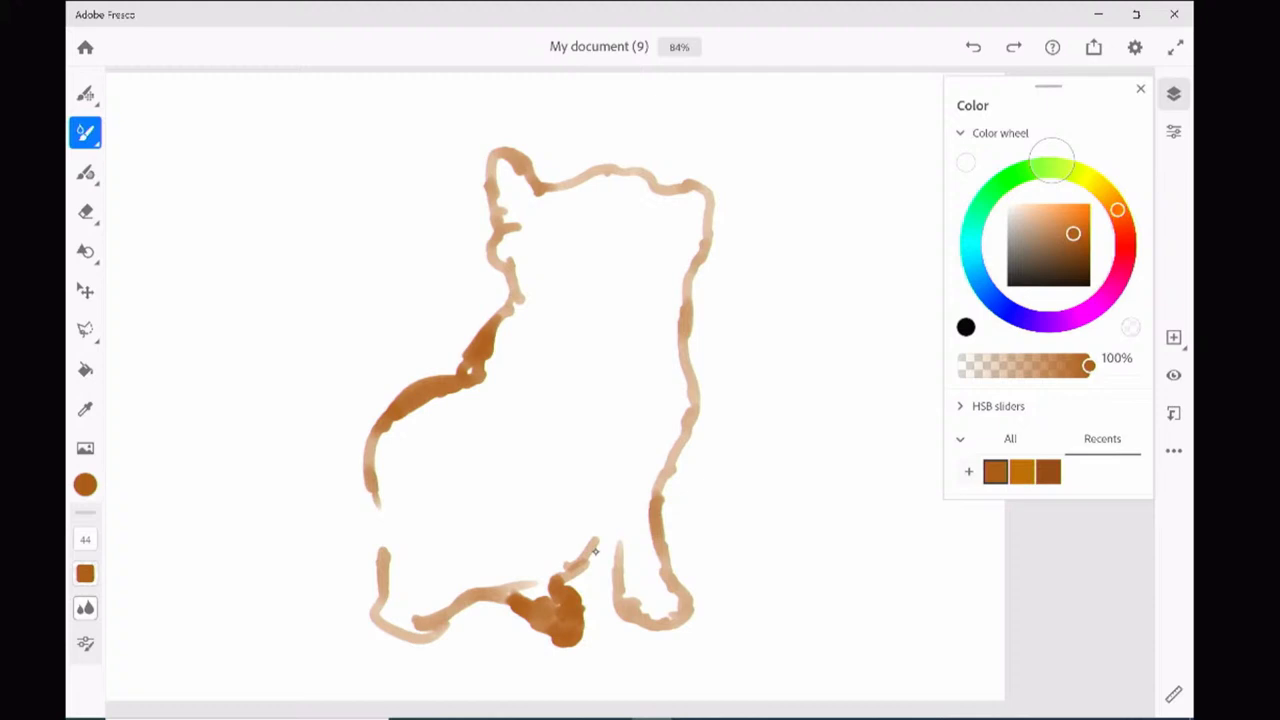
Step: Lighten the paint to a pale tan and wash it over the cat's chest
drag(596, 548, 620, 516)
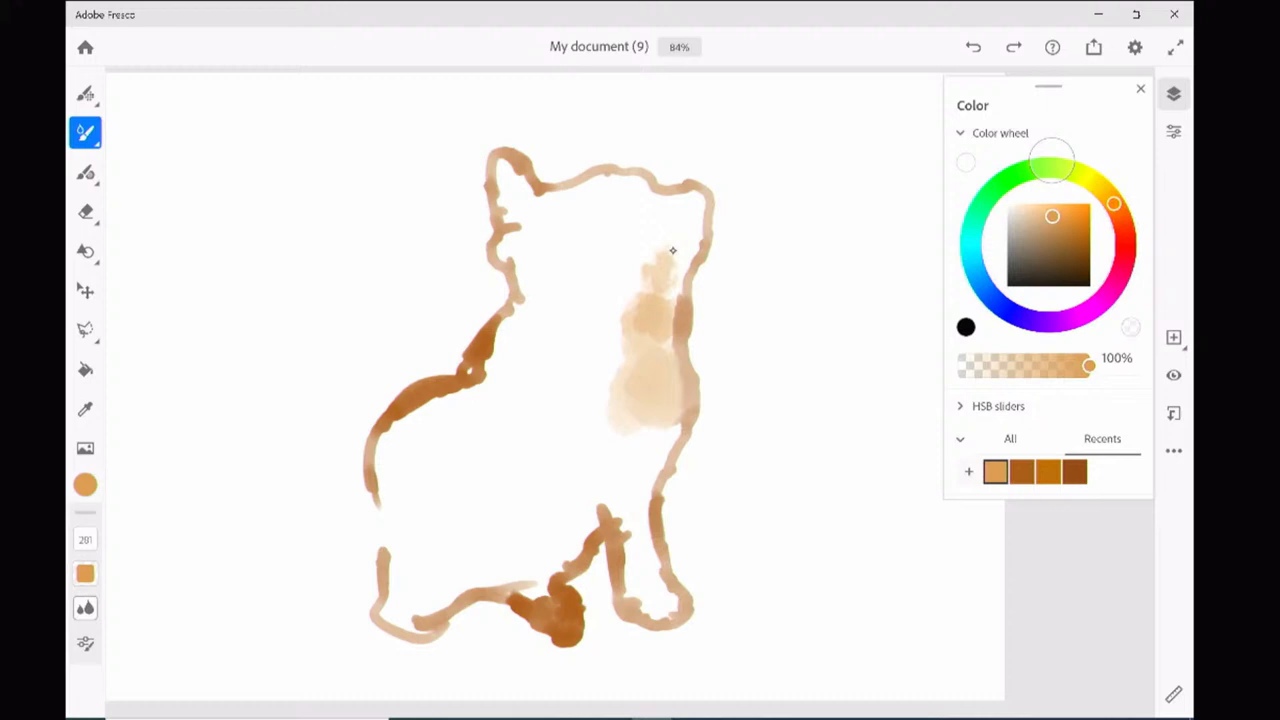
drag(660, 260, 560, 390)
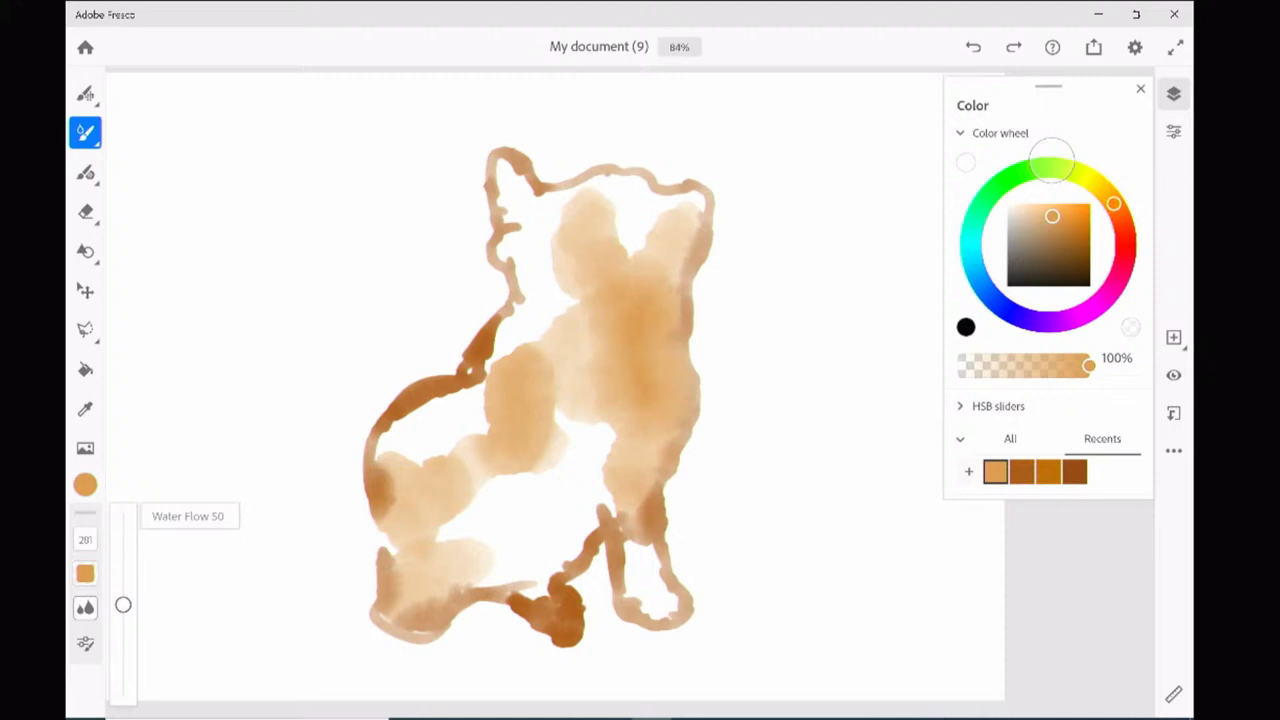
Step: Lay a loose light tan watercolour wash inside the cat outline
drag(220, 270, 320, 250)
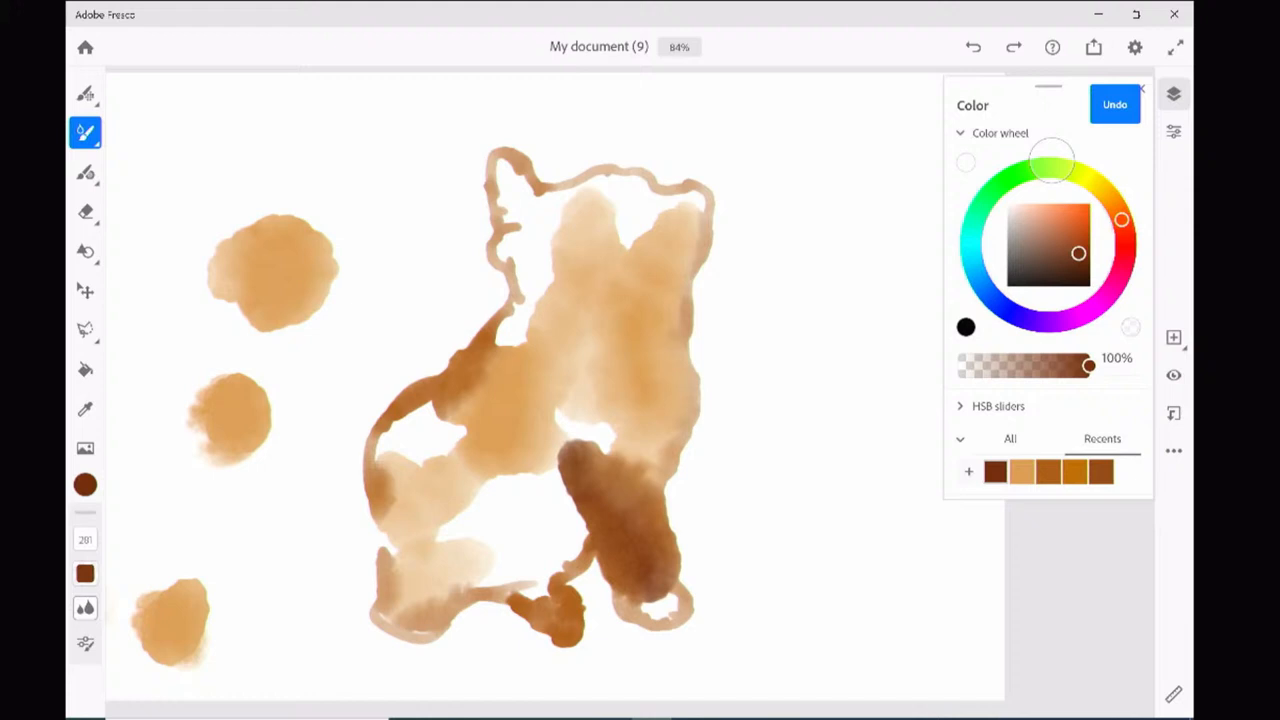
Step: Switch to the Eraser tool after the dark brown leg shading
click(84, 210)
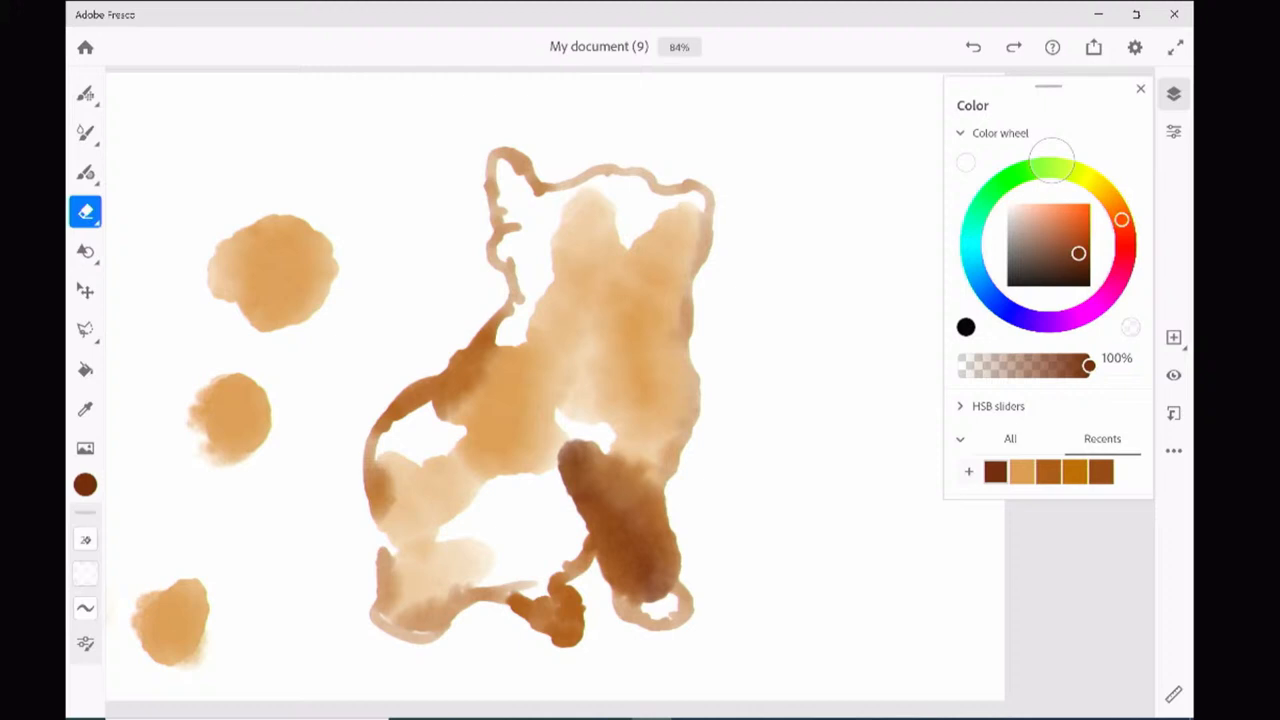
Step: Erase the dark brown lower-right stroke, then return to the watercolour brush
drag(600, 460, 640, 580)
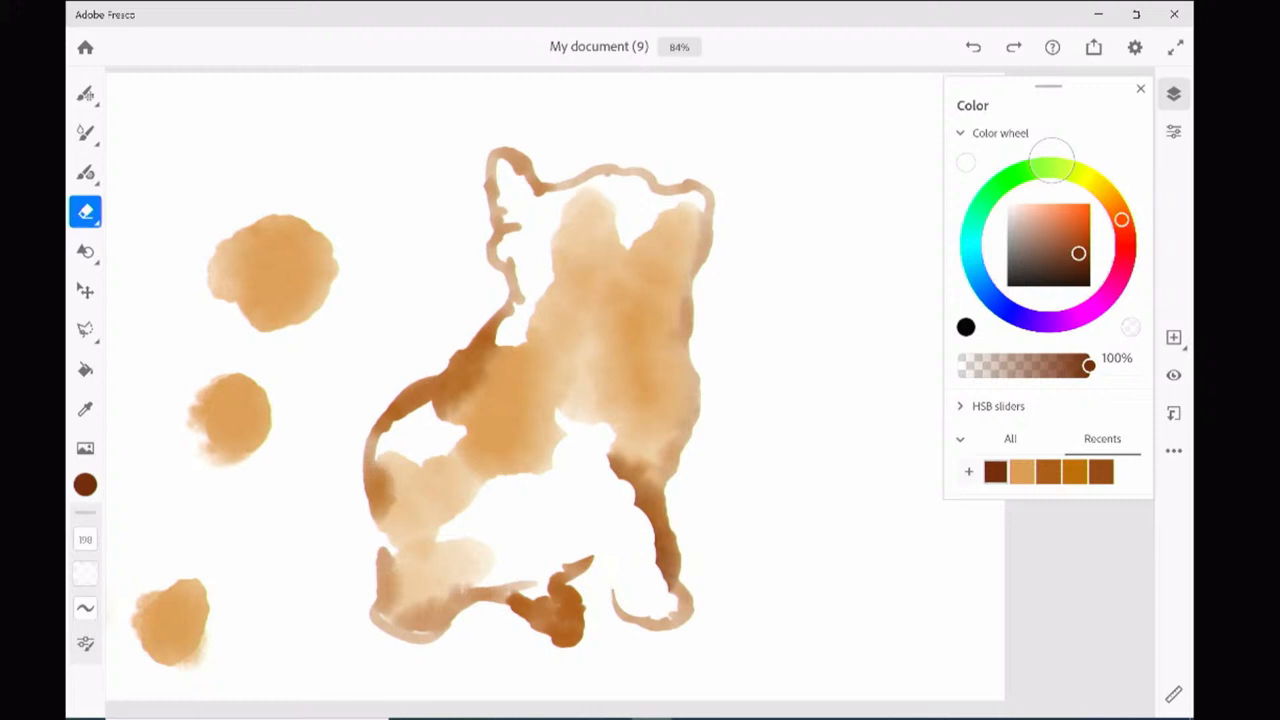
click(84, 132)
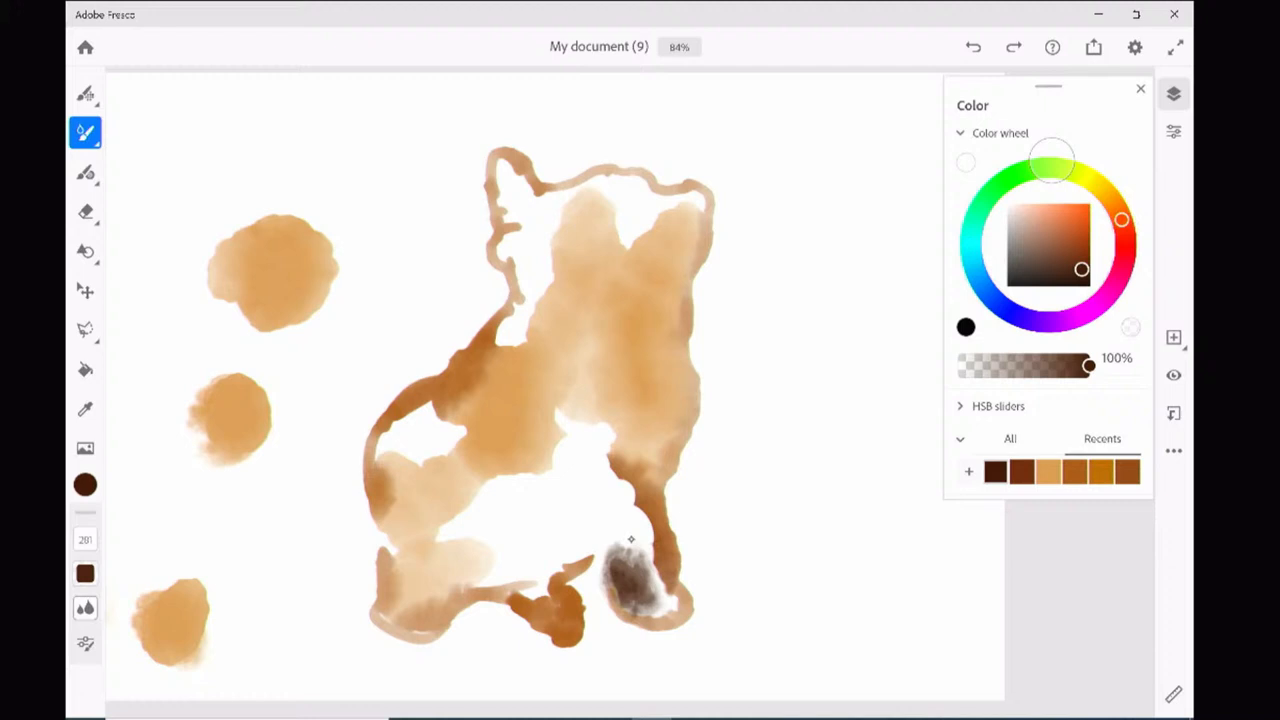
Step: Undo the recent grey-brown dabs near the cat's lower-right paw
click(84, 132)
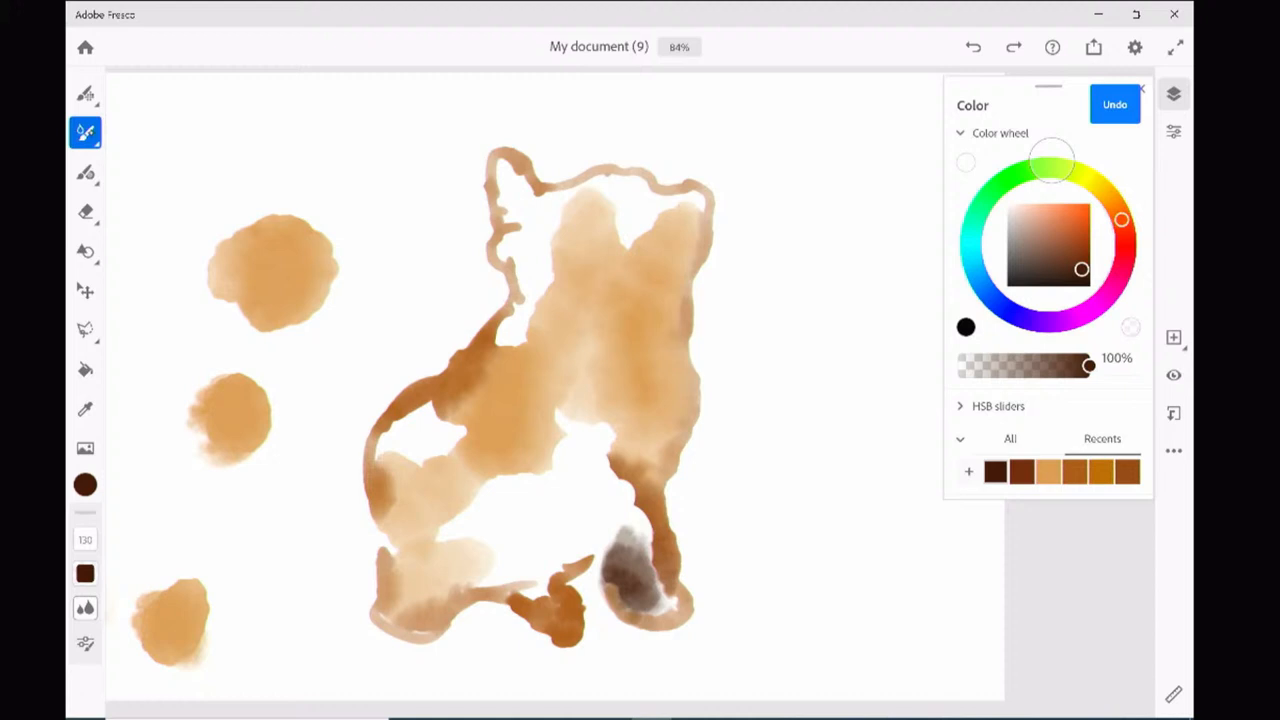
click(84, 132)
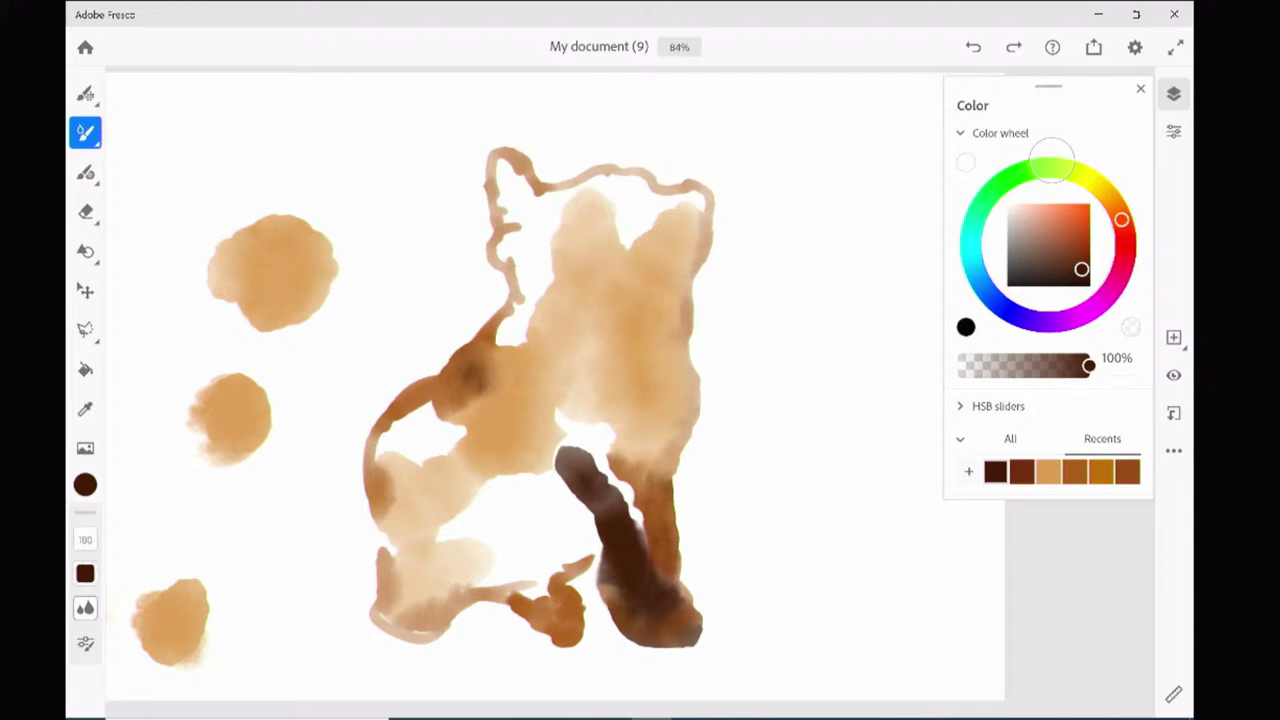
Step: Paint the dark brown tail at lower right and pick a new dark colour for the eye accents
drag(1080, 270, 1090, 288)
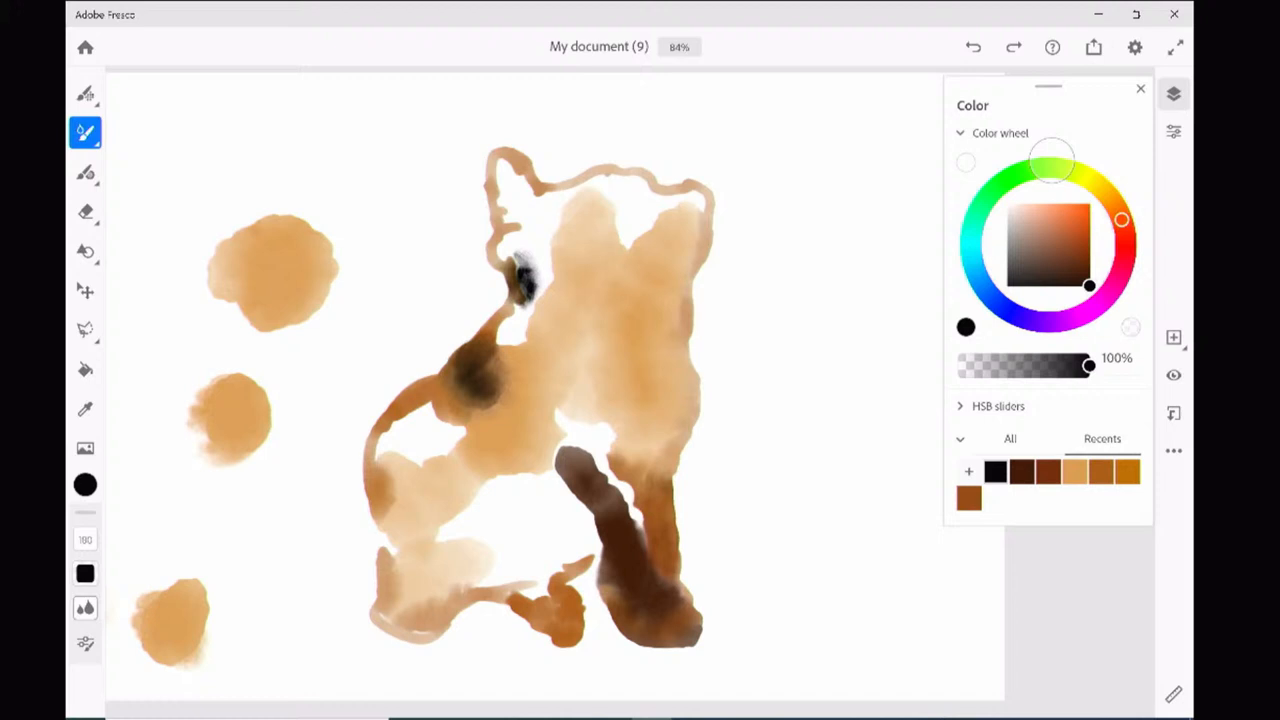
click(1084, 248)
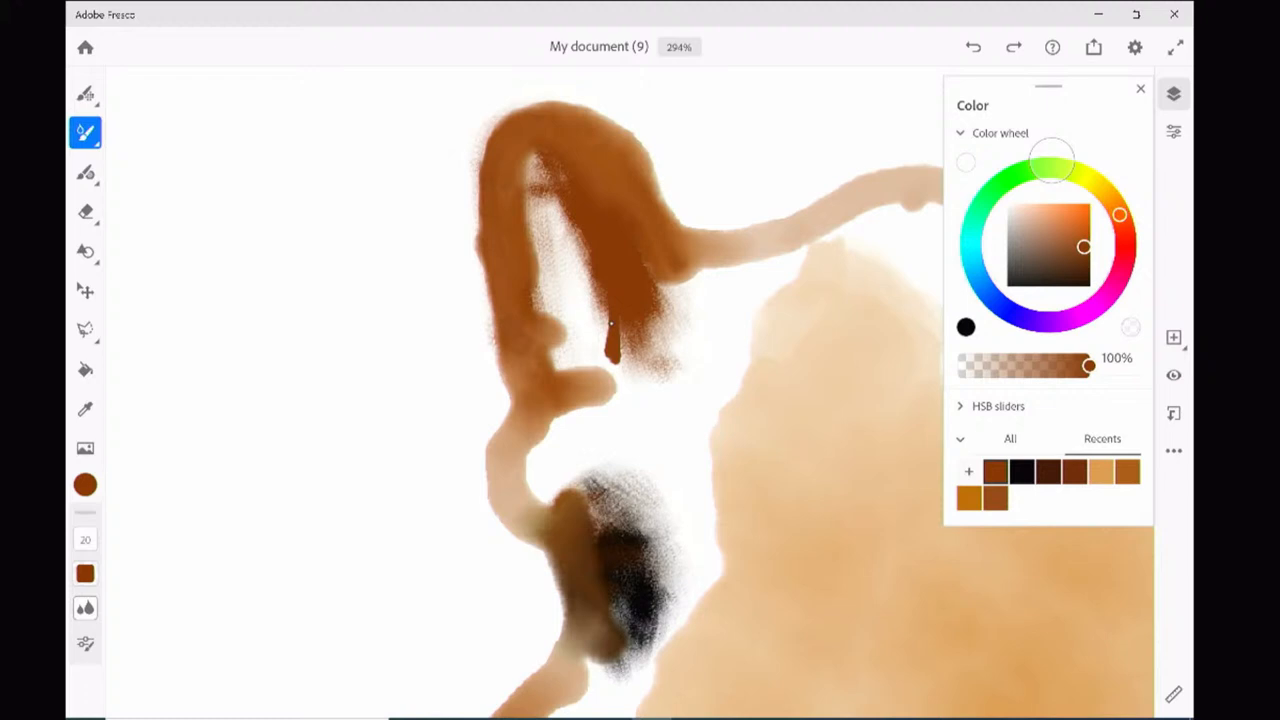
Step: Erase the inner part of the thick brown ear stroke, leaving a thinner edge
click(84, 212)
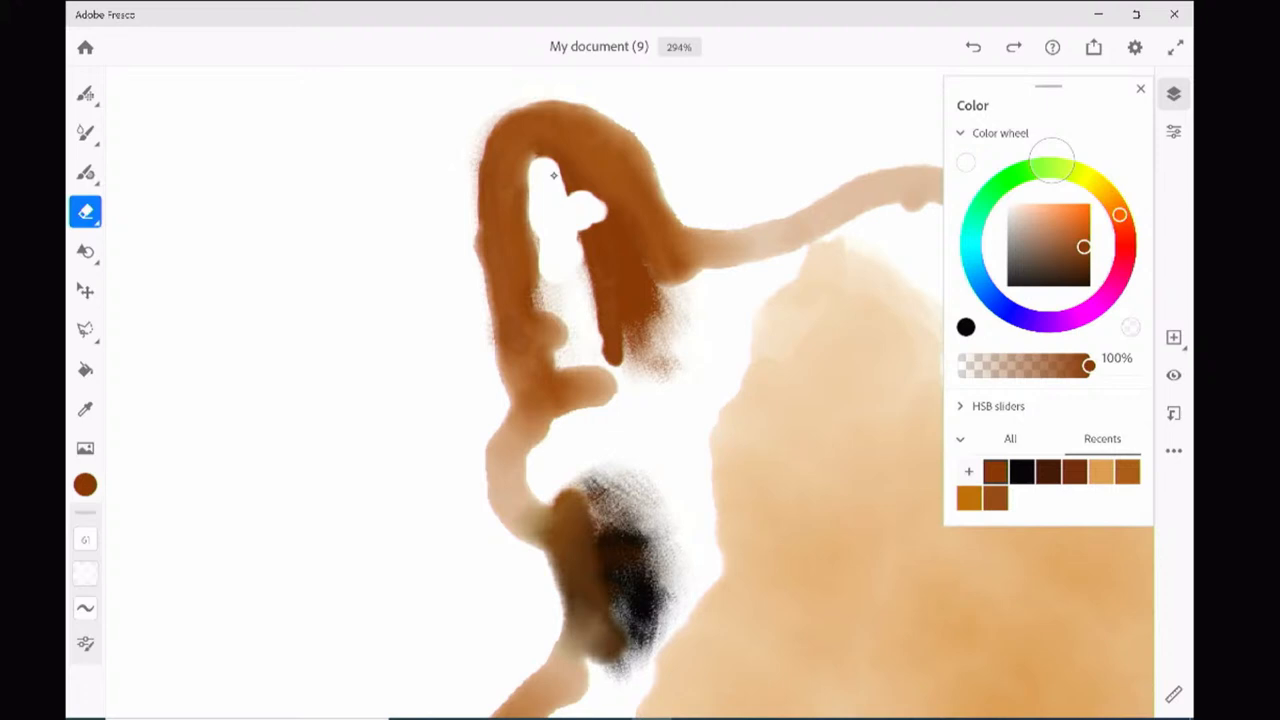
drag(556, 176, 510, 340)
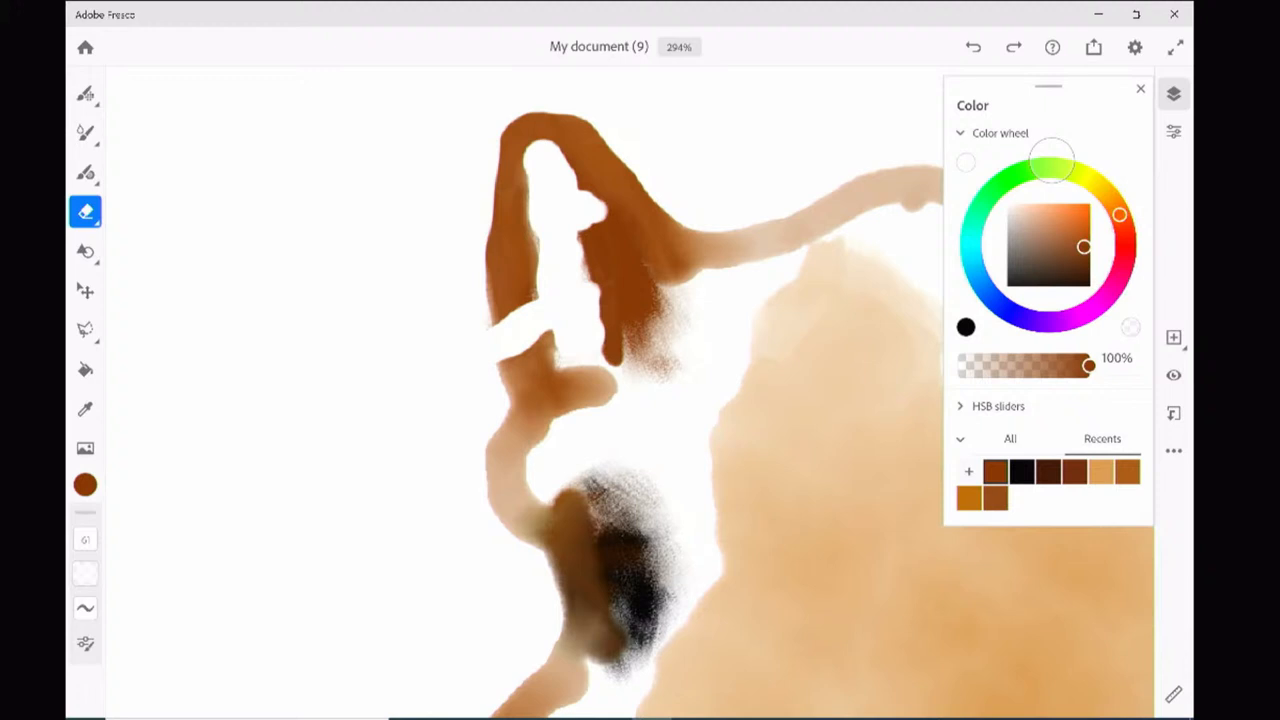
Step: Select the watercolor brush ready to paint with the warm brown ear colour
click(84, 132)
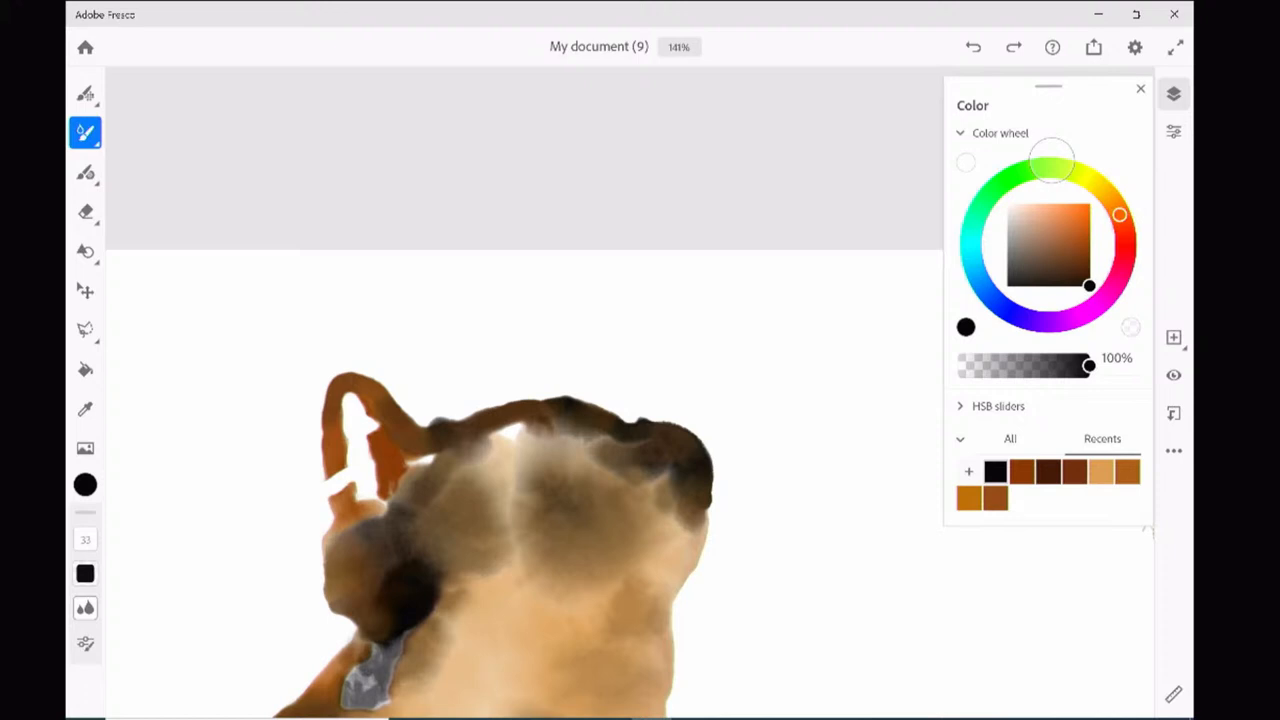
Step: Pick a brown swatch for the ear, then take up the Eraser
click(1052, 216)
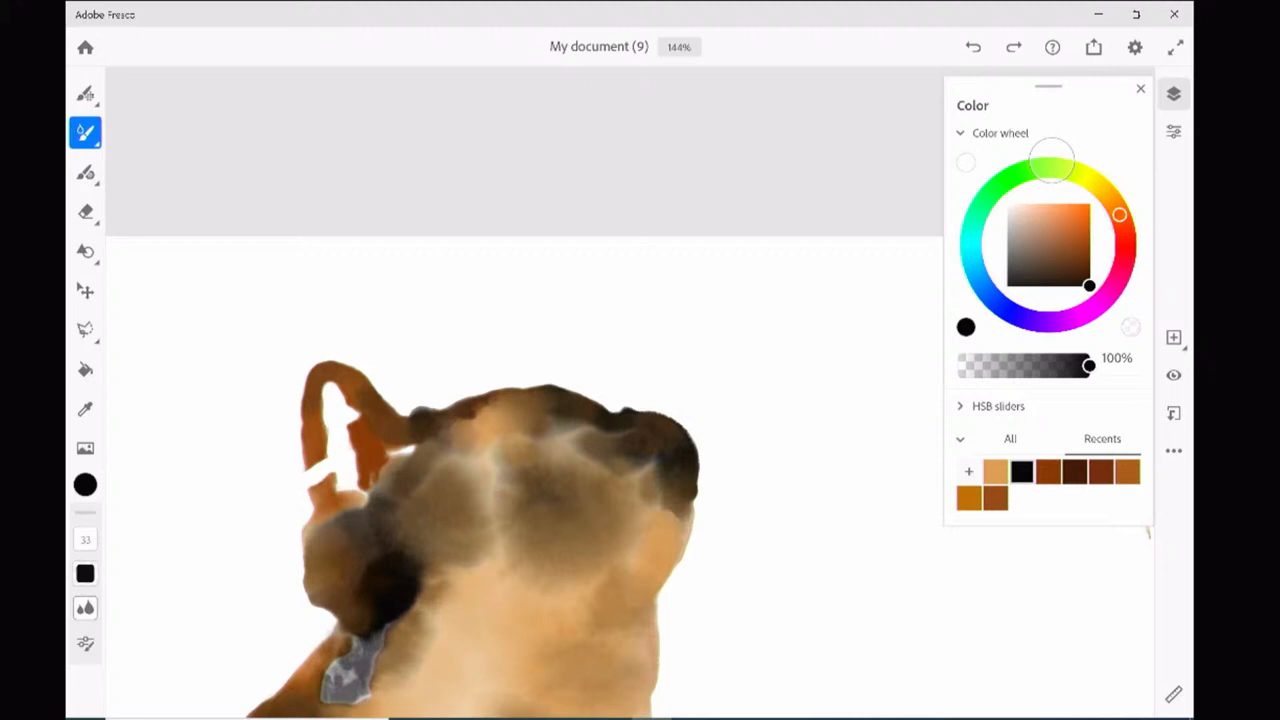
click(84, 212)
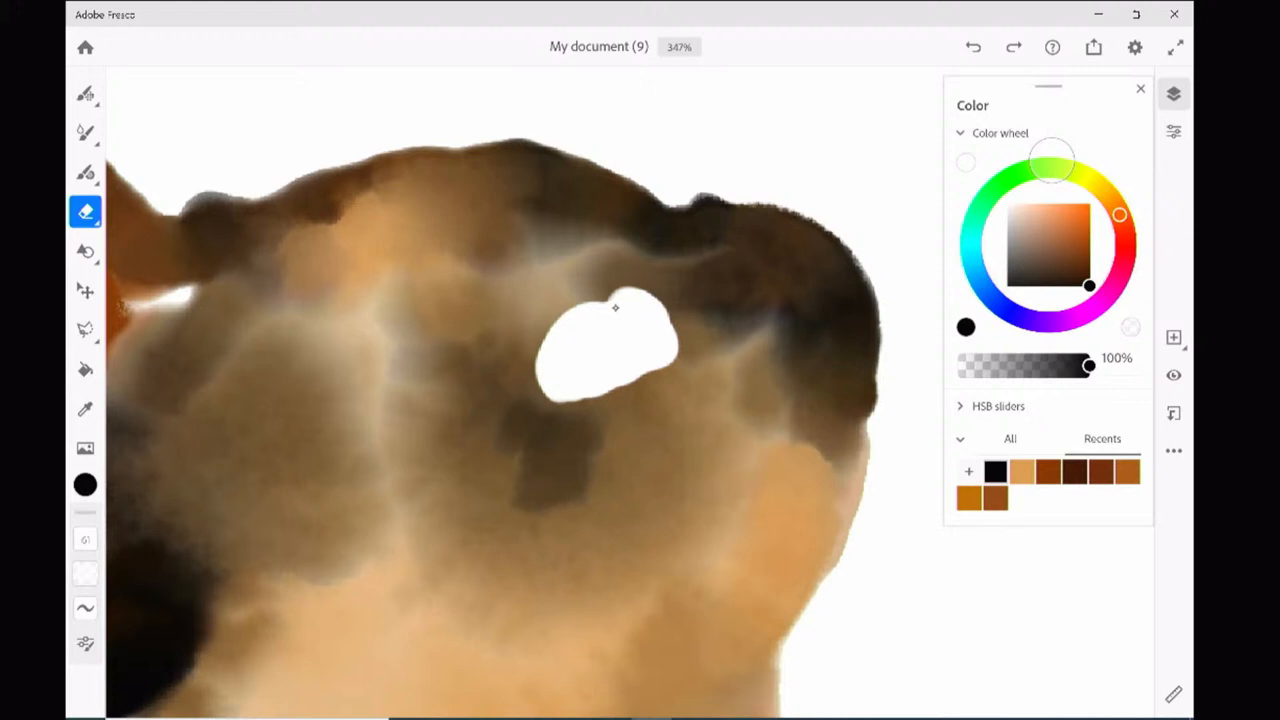
Step: Erase a white eye-shaped space in the cat's head and return to the watercolor brush
drag(616, 308, 588, 338)
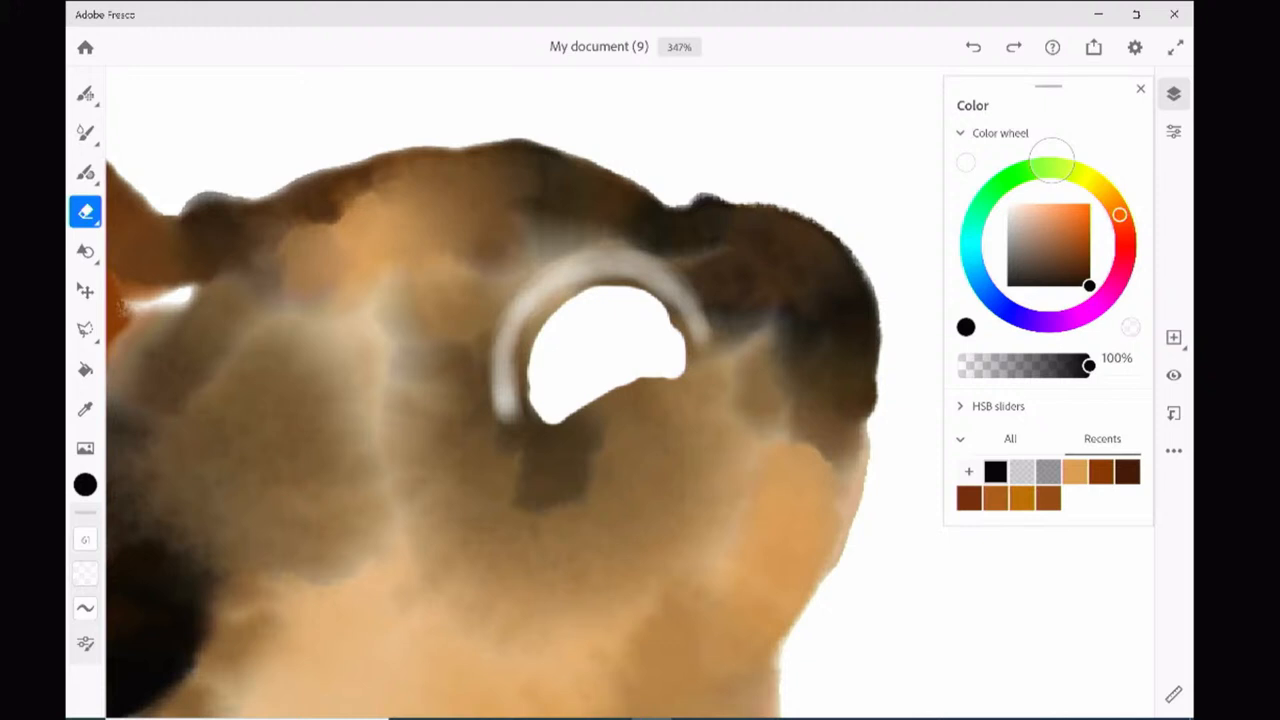
click(84, 132)
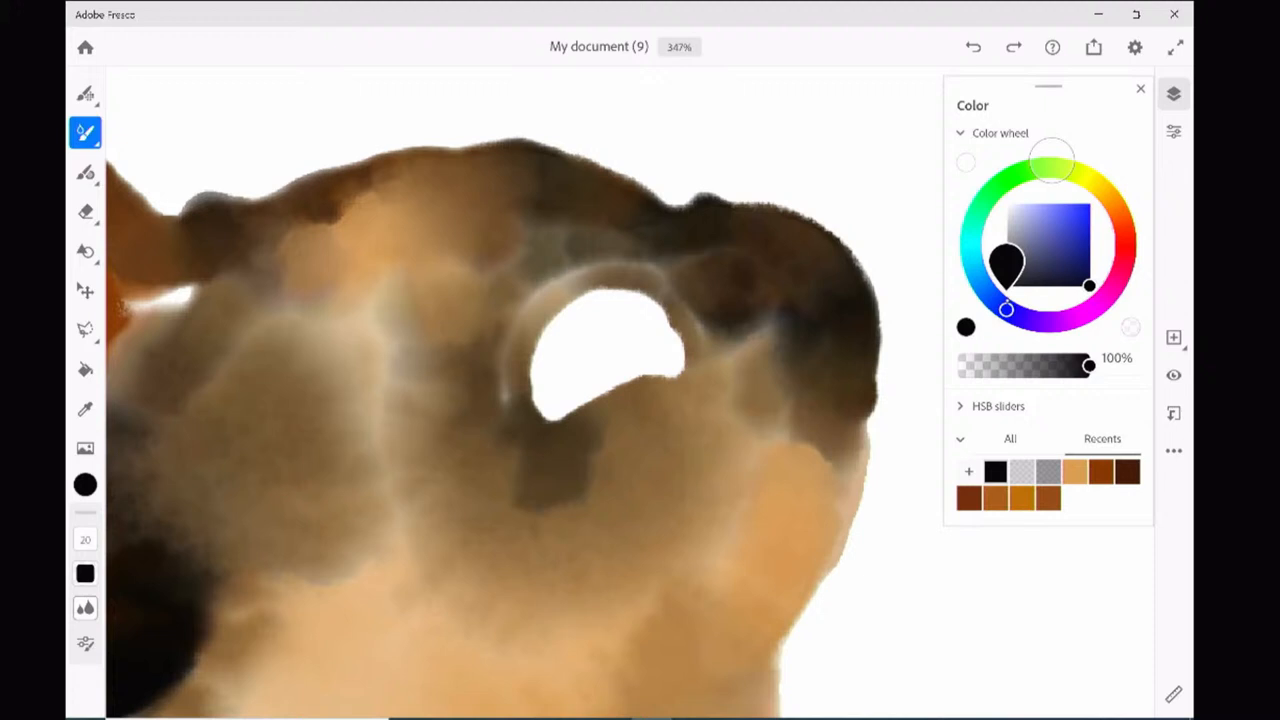
Step: Paint a blue iris in the eye space, layering lighter and darker blue and refining its shading
click(1084, 224)
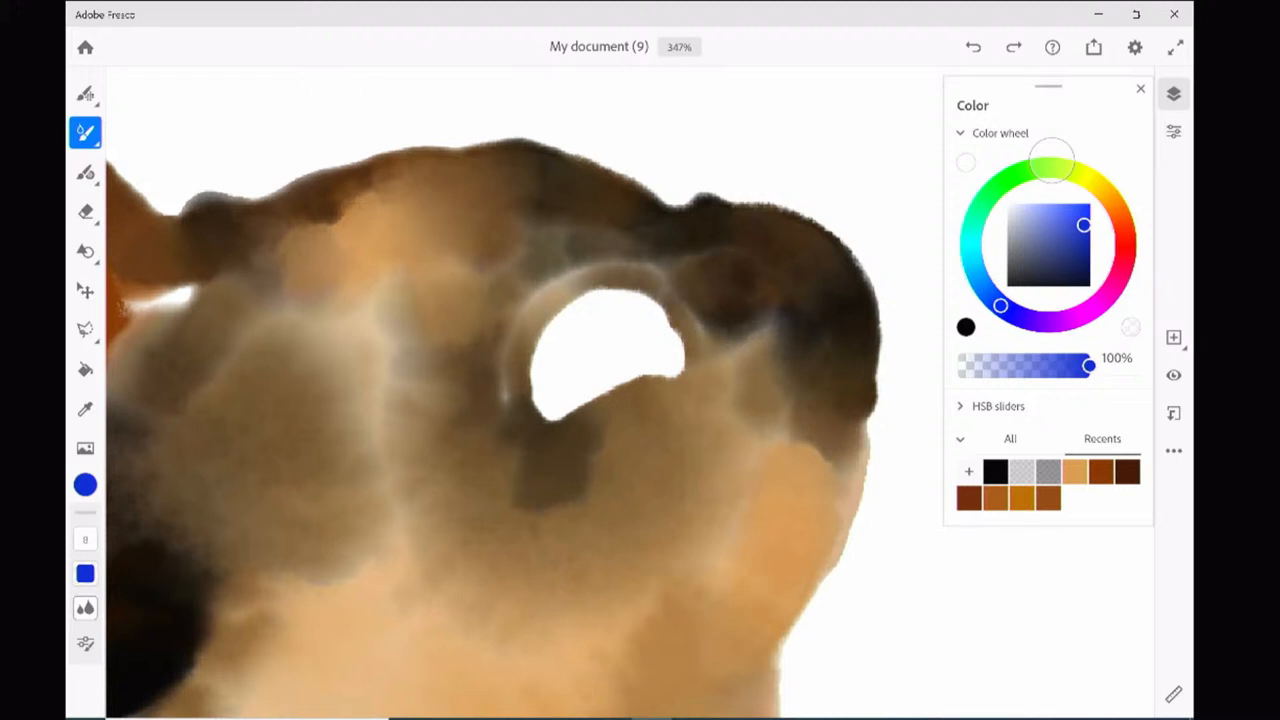
click(602, 344)
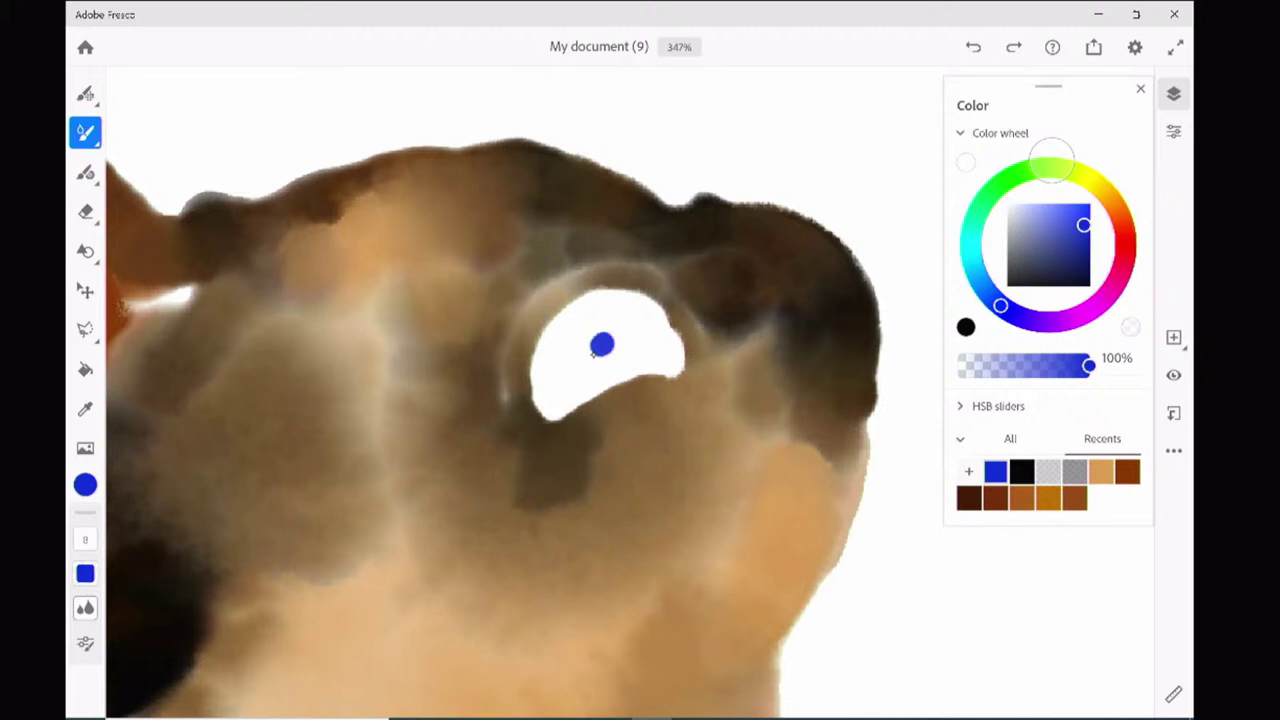
drag(600, 344, 620, 344)
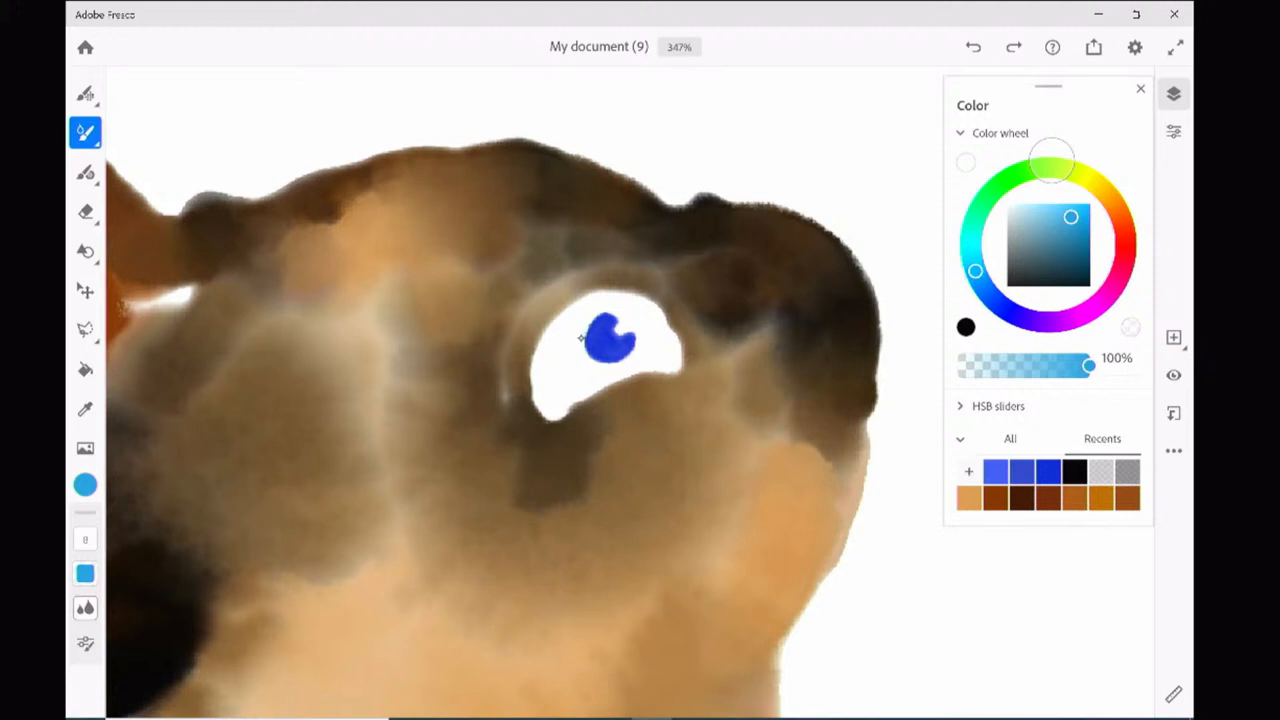
drag(600, 340, 630, 350)
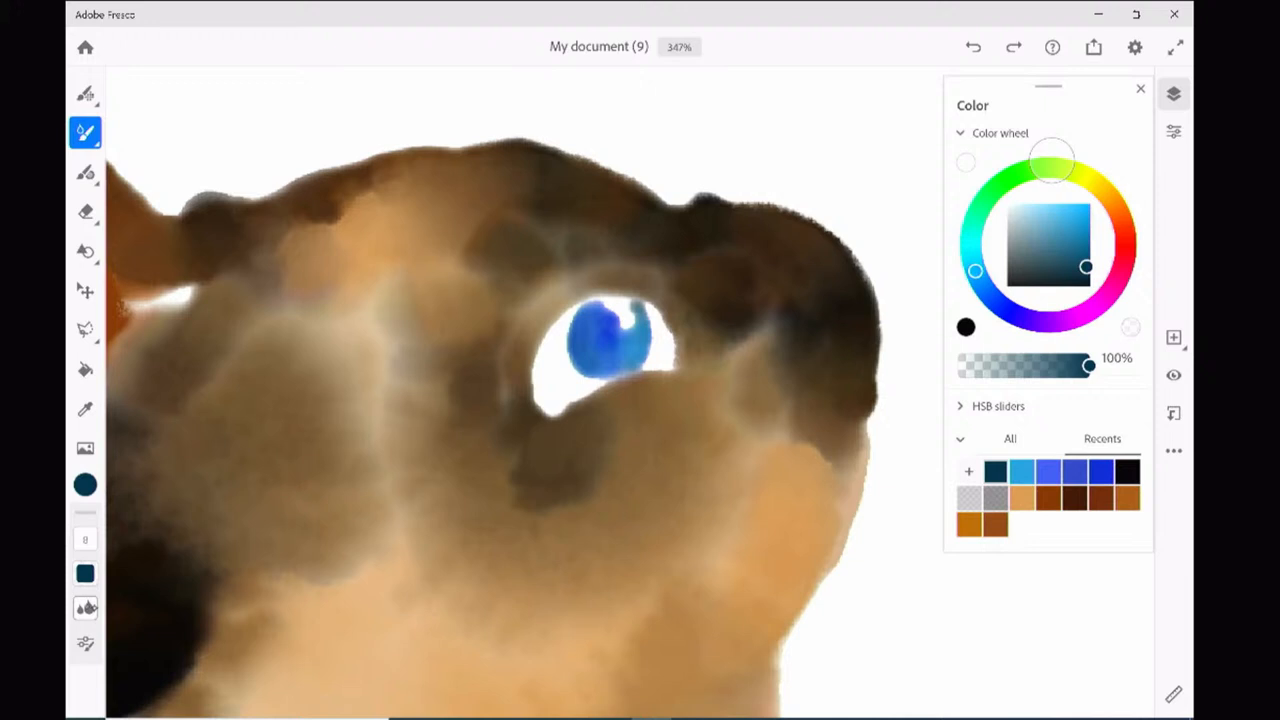
drag(560, 276, 680, 264)
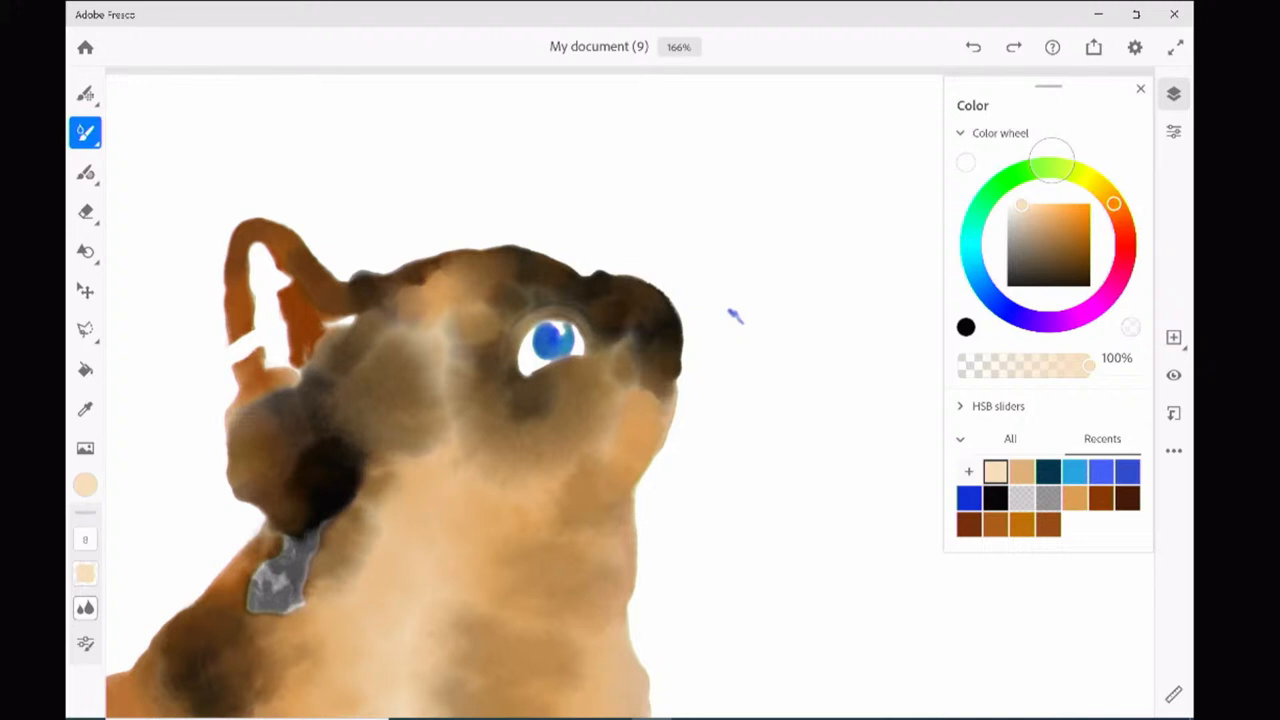
Step: Choose a light cream swatch and wash pale cream across the cat's lower body and chest
click(1082, 268)
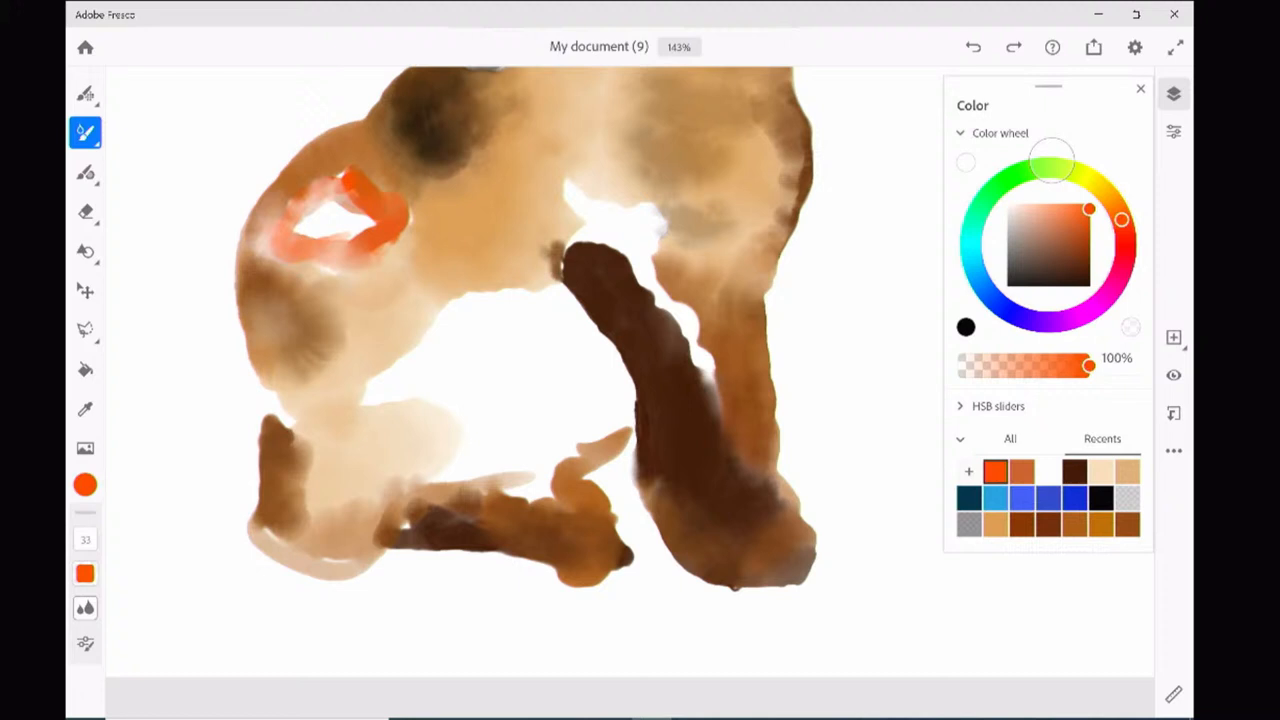
click(1050, 220)
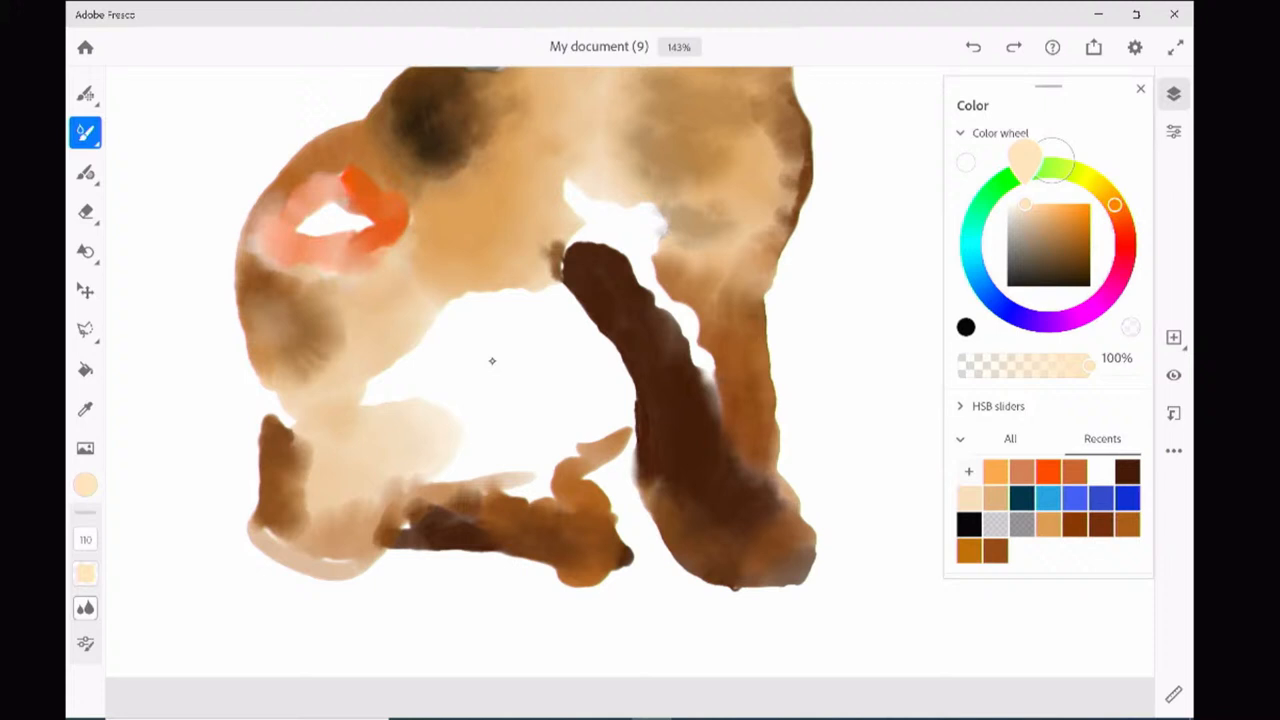
drag(490, 360, 616, 392)
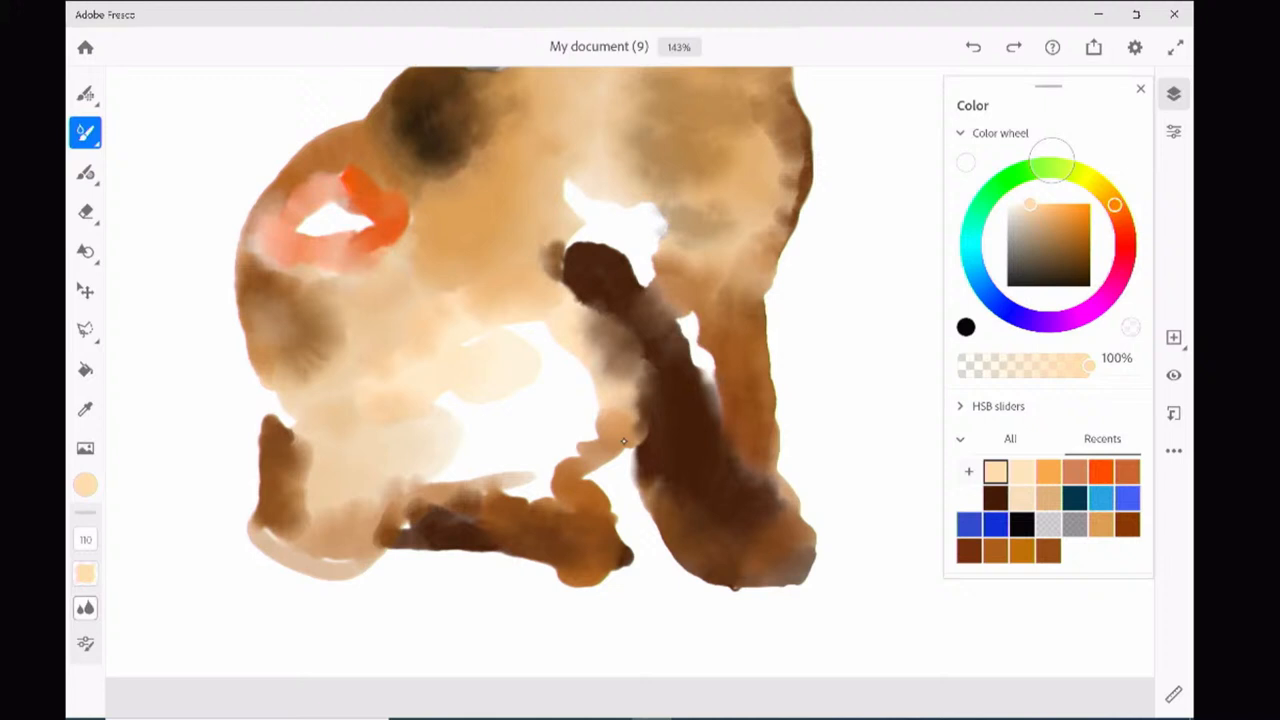
drag(624, 442, 688, 212)
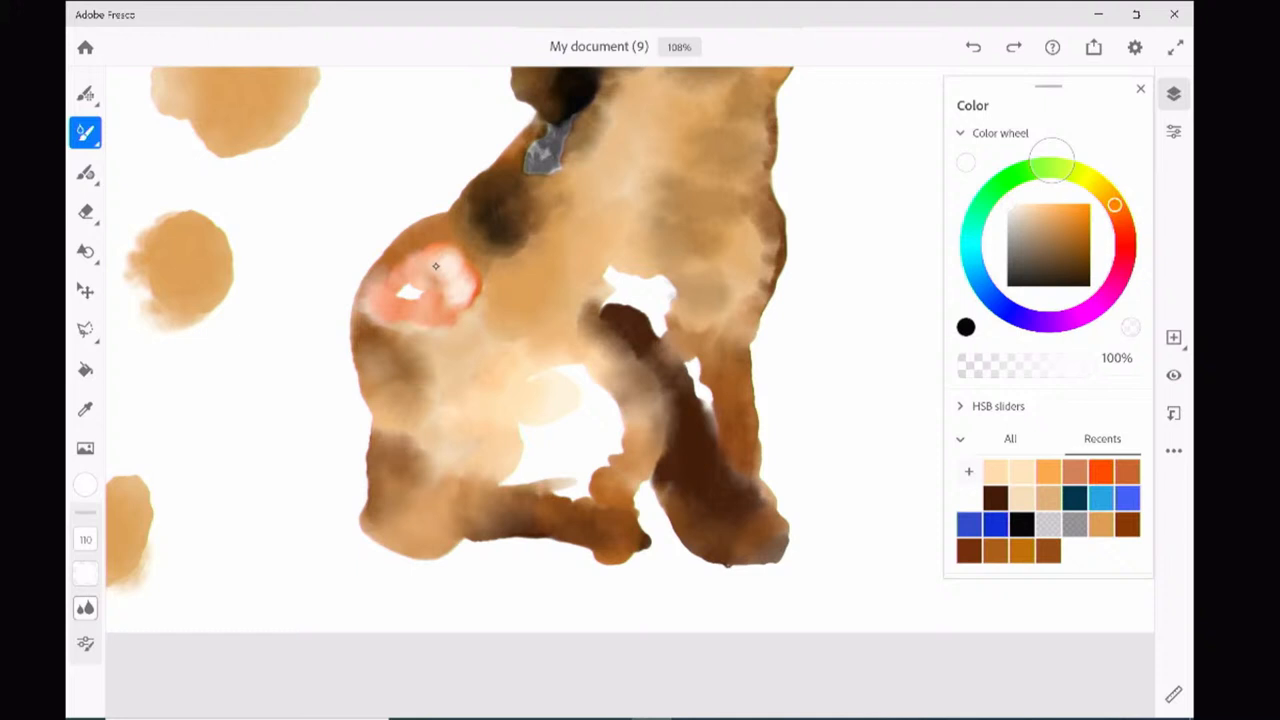
Step: Zoom in on the area between the cat's legs
drag(440, 270, 400, 310)
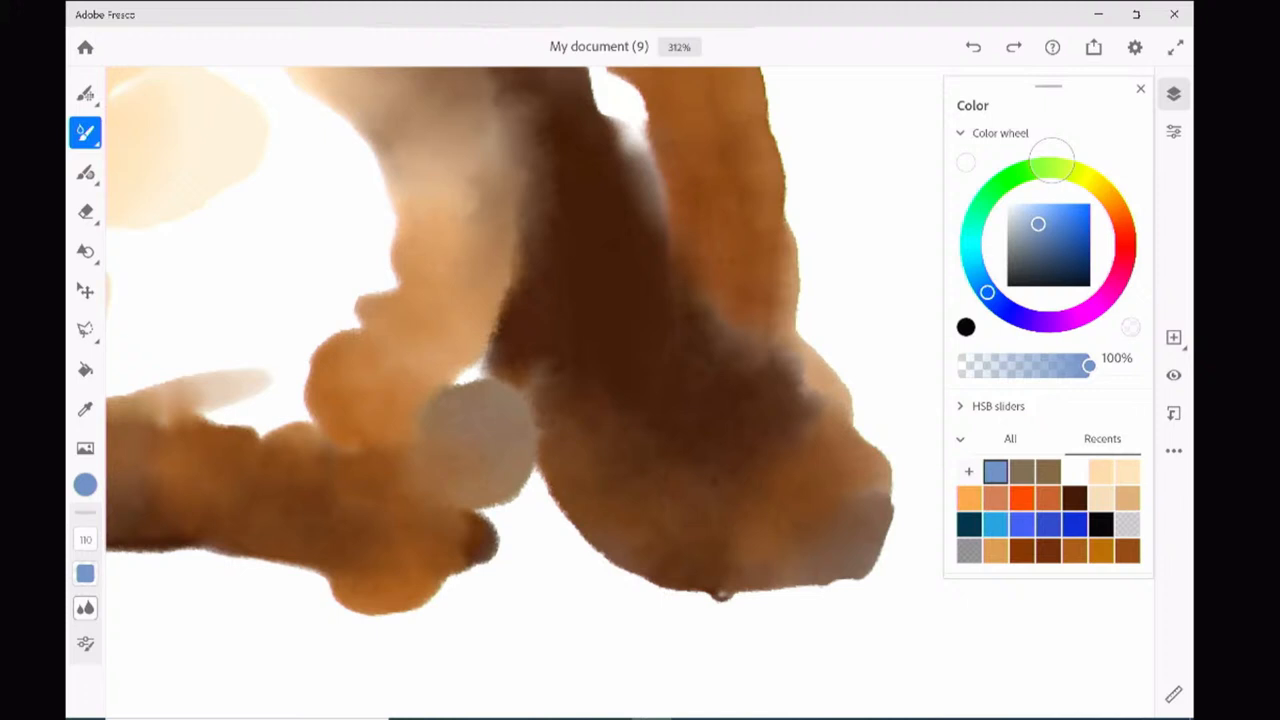
Step: Reduce the brush size from 24 to 21 and paint a grey-blue shape between the legs
click(84, 538)
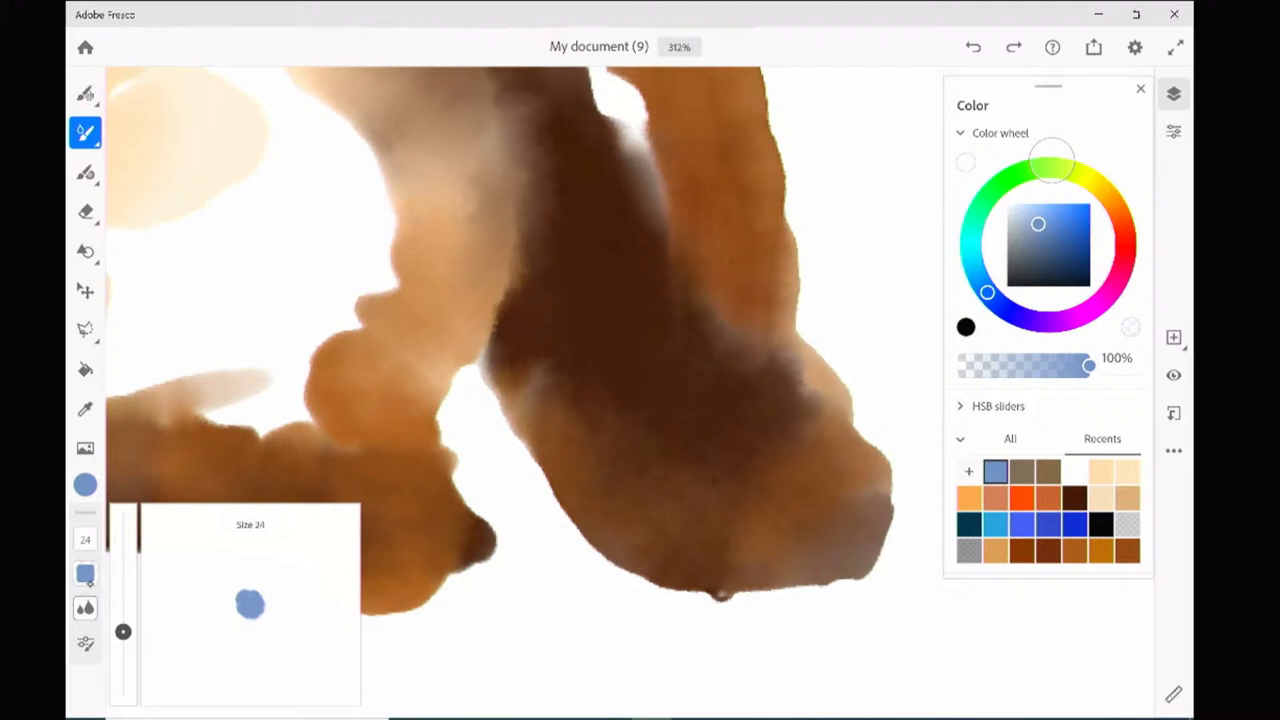
drag(470, 420, 490, 460)
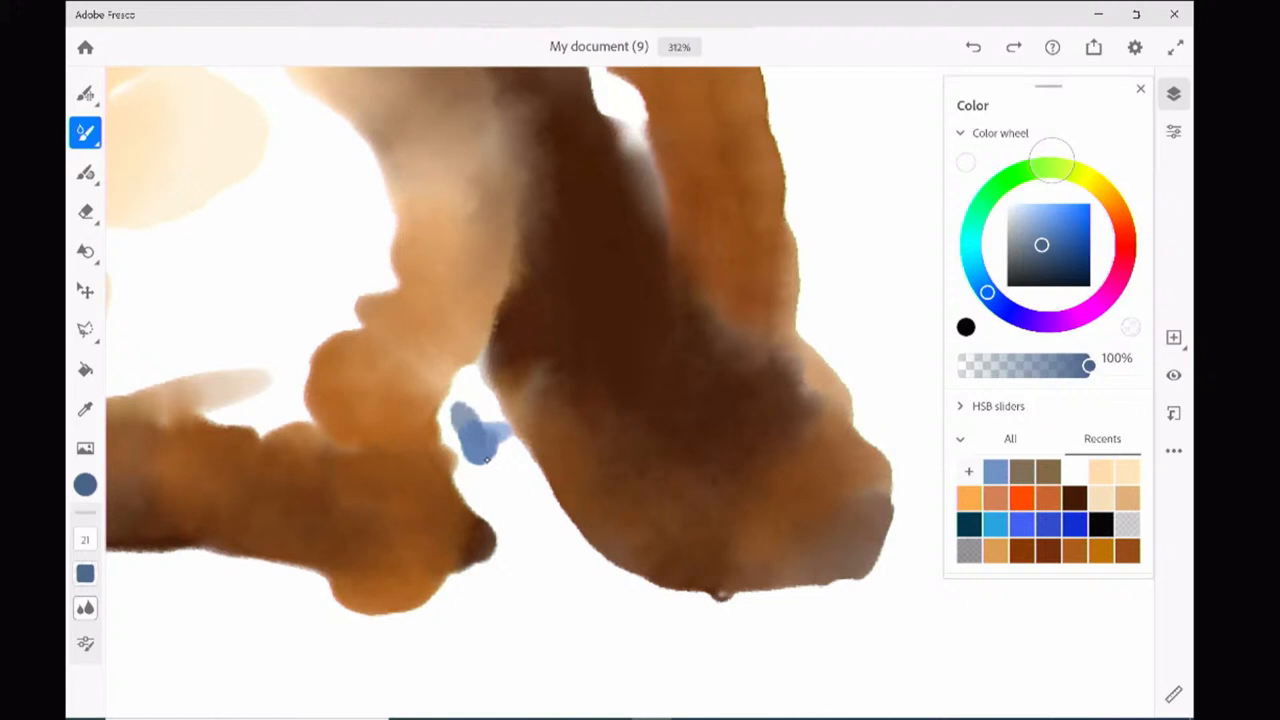
drag(480, 440, 530, 510)
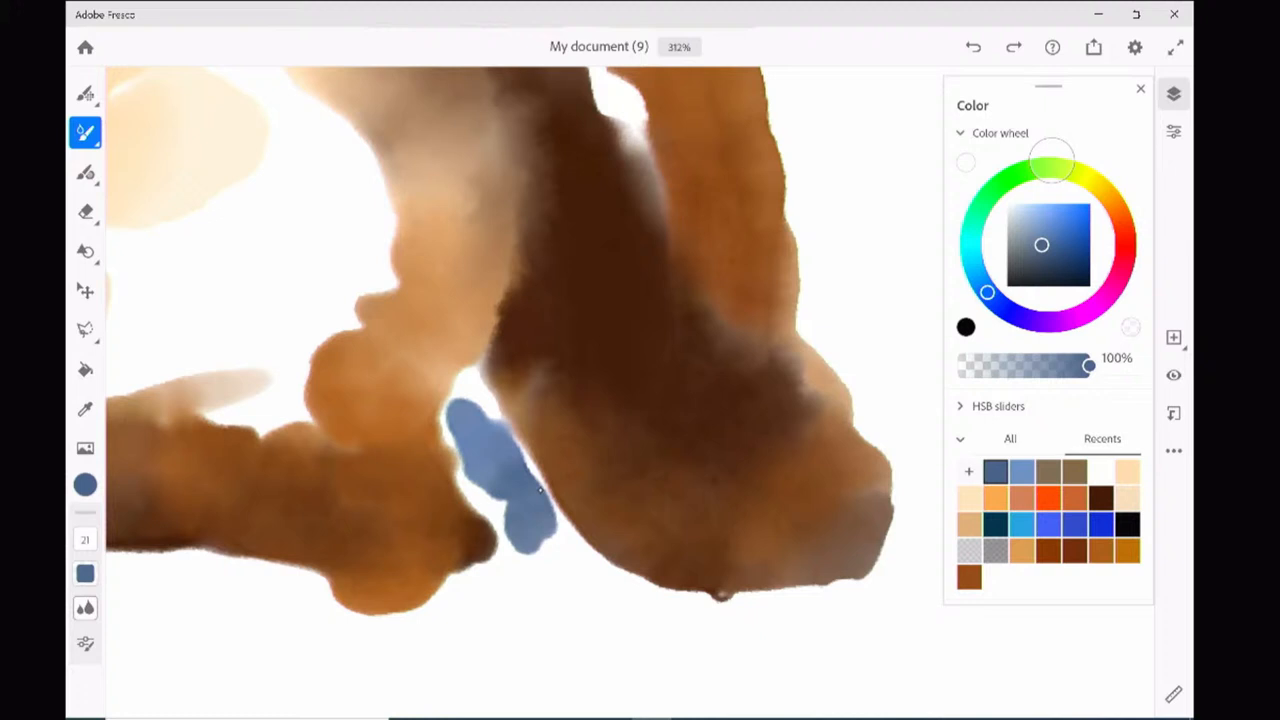
drag(520, 490, 470, 430)
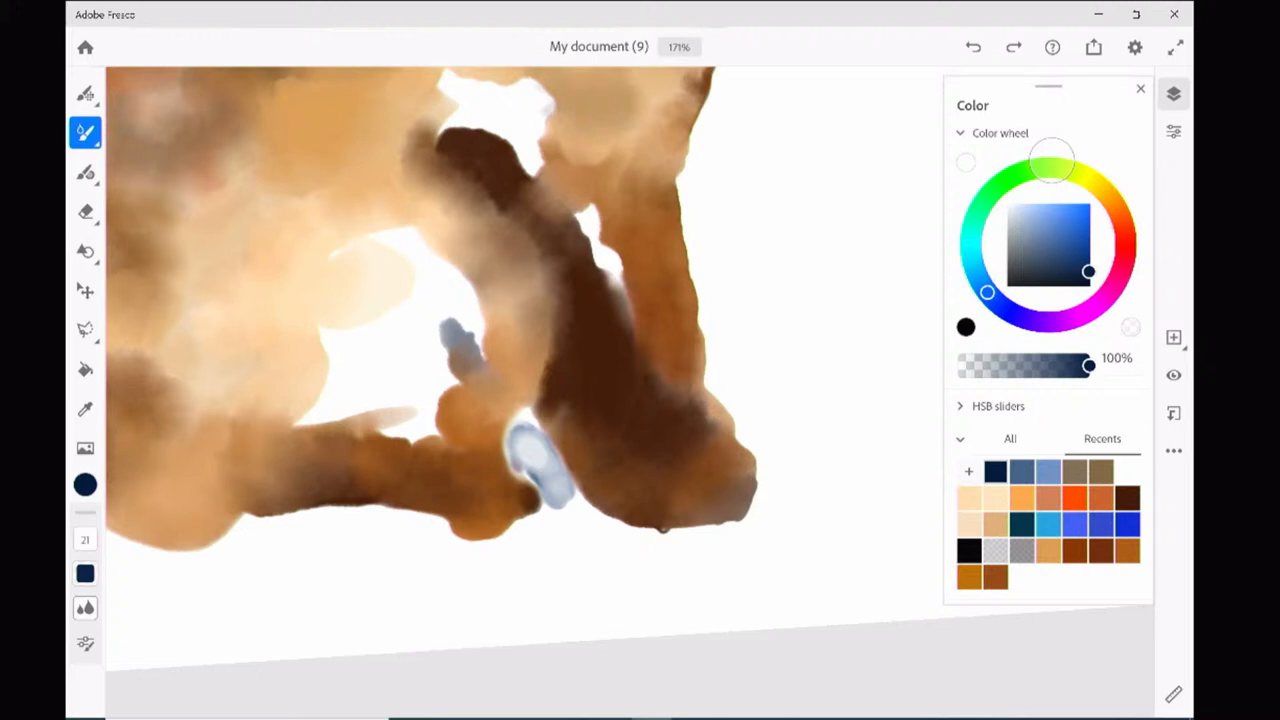
Step: Choose a soft salmon-pink paint colour on the colour wheel
click(1126, 252)
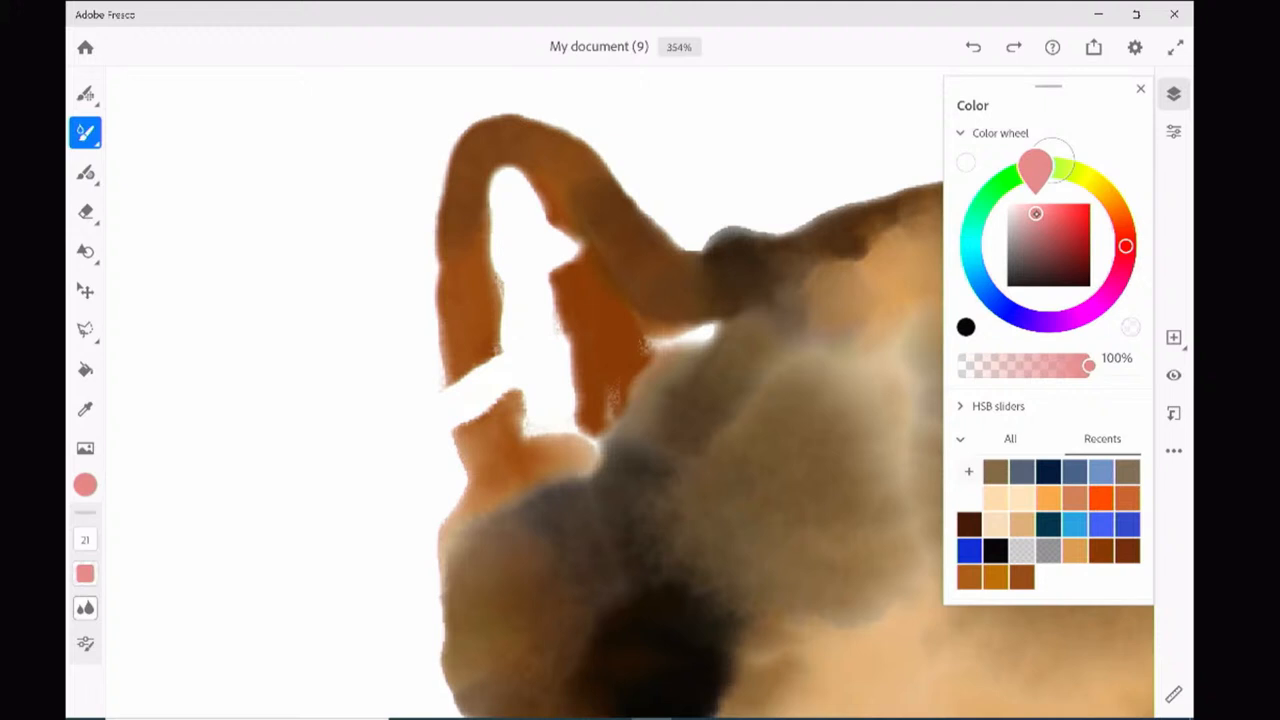
Step: Fill the cat's inner ear with soft pink watercolor strokes
drag(510, 190, 520, 270)
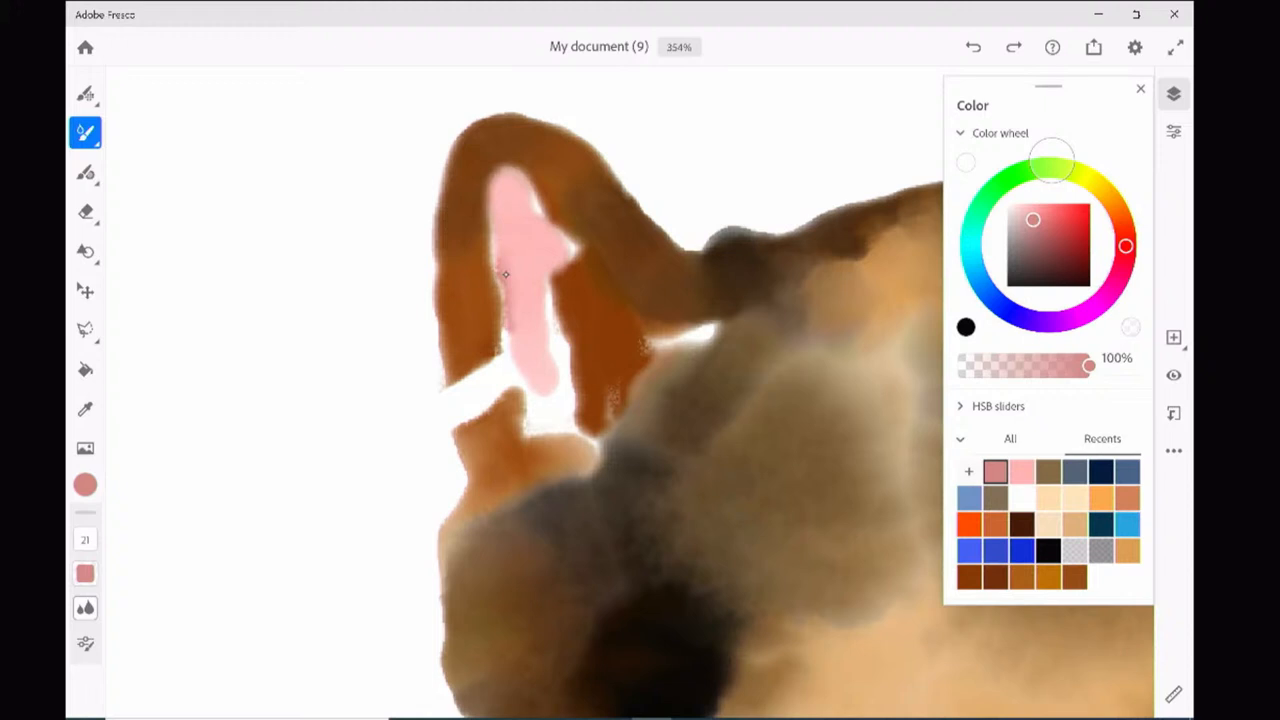
drag(504, 276, 544, 304)
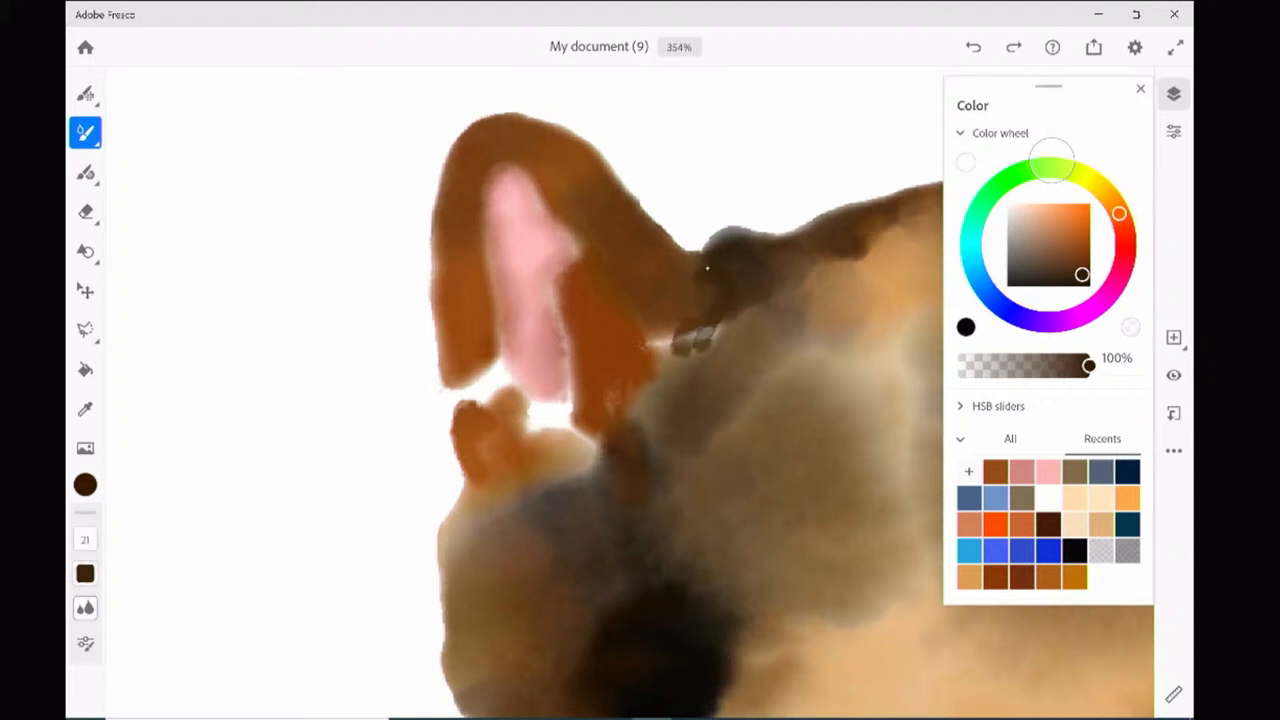
Step: Darken the ear's outer edge with a deep brown stroke
drag(700, 270, 650, 340)
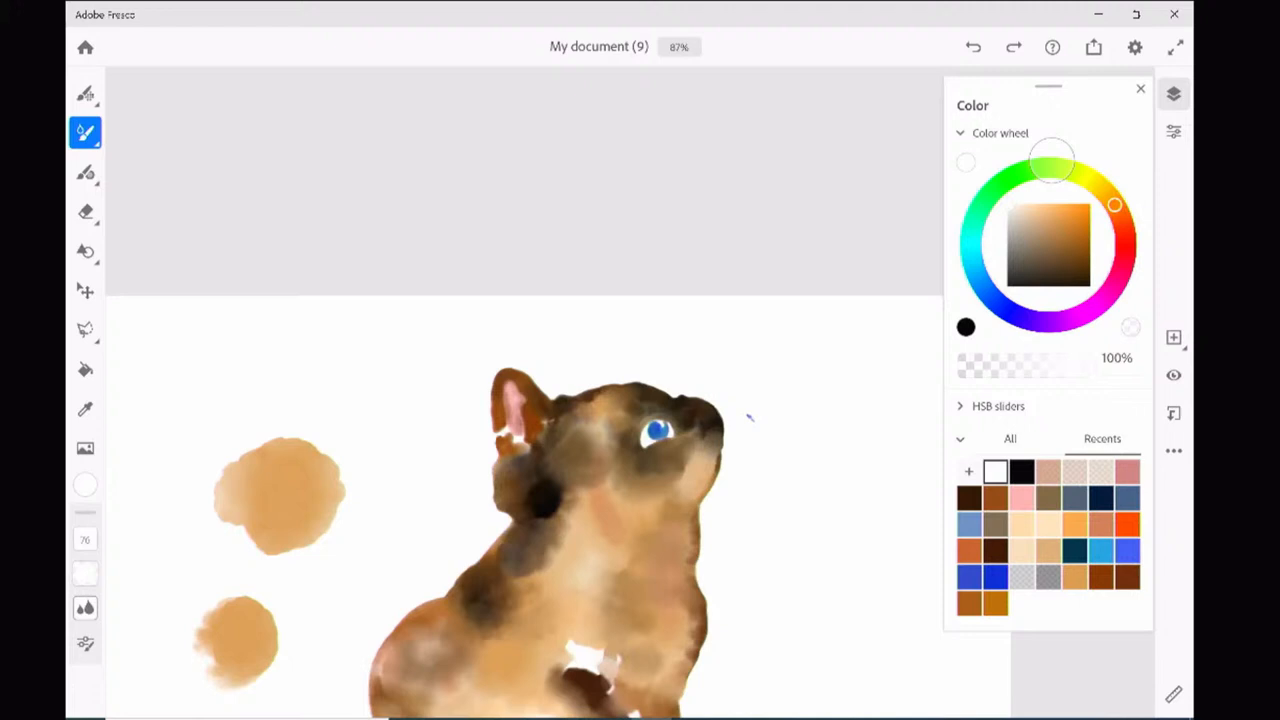
Step: Shade the cat's white chest patch with a cool pale grey-blue watercolor wash
scroll(down, 3)
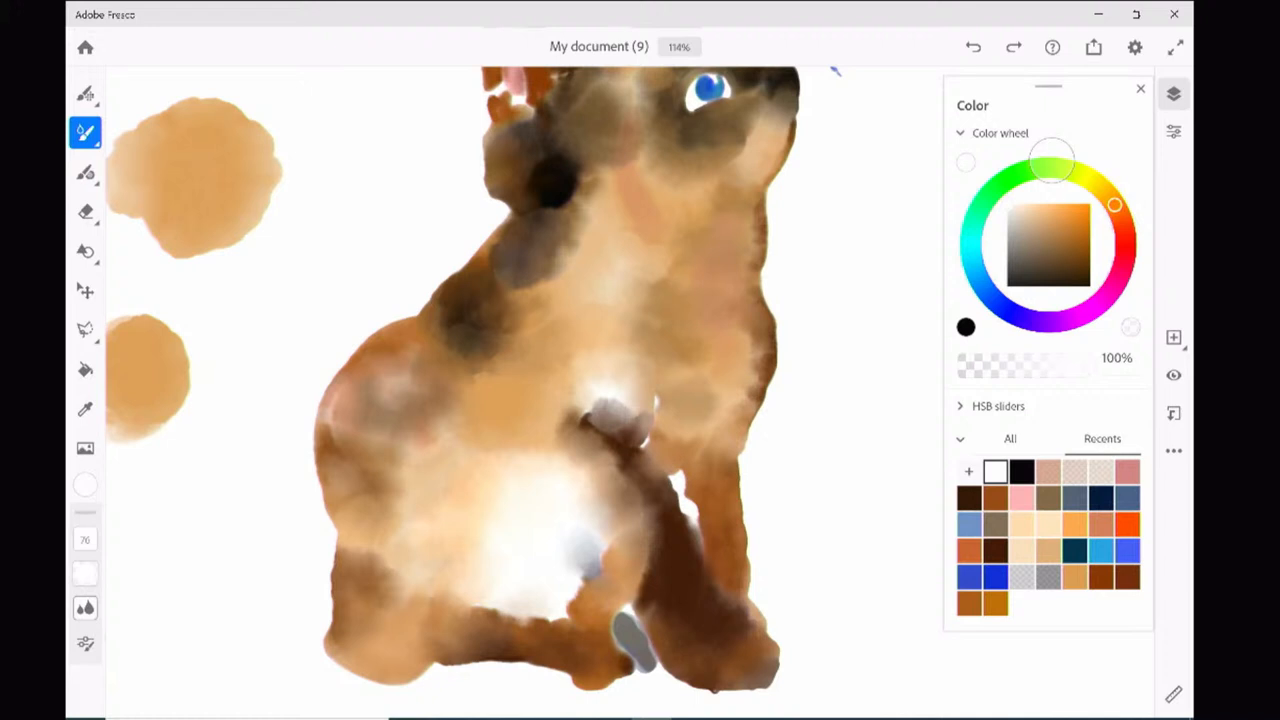
click(1052, 160)
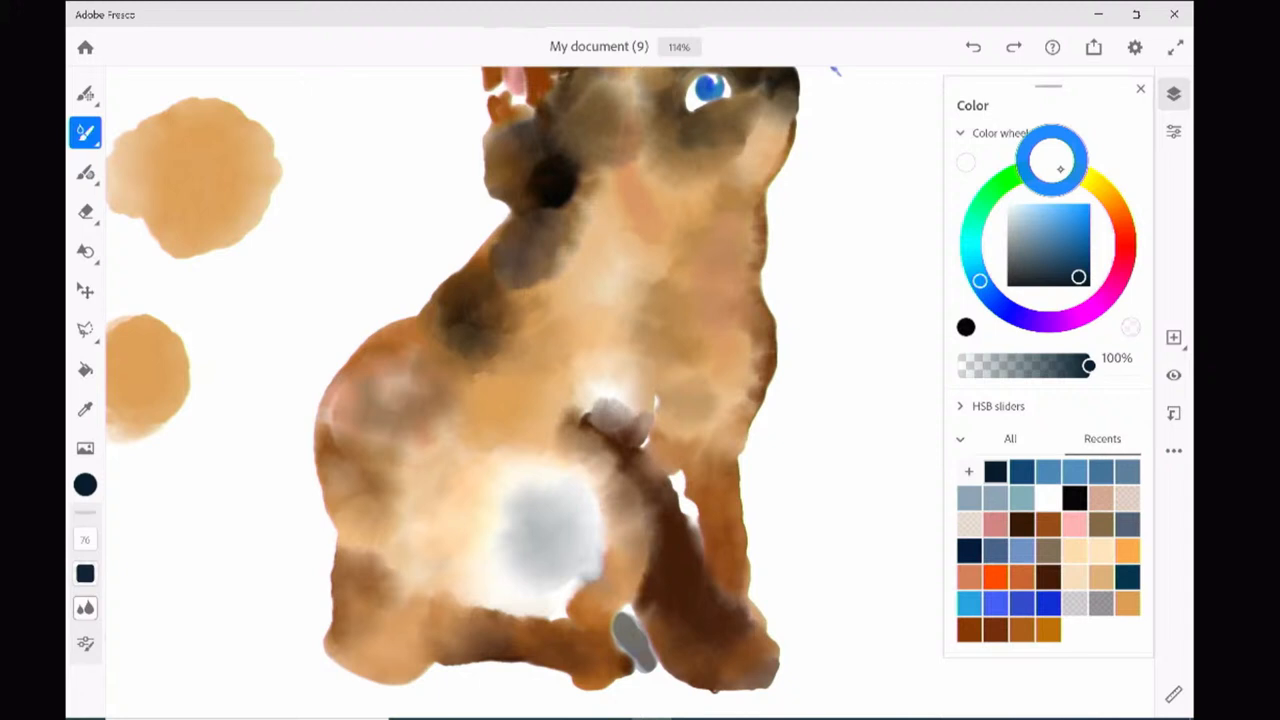
Step: Paint a slate grey-blue tail shape beside the seated cat with a dark blue-grey swatch
click(864, 390)
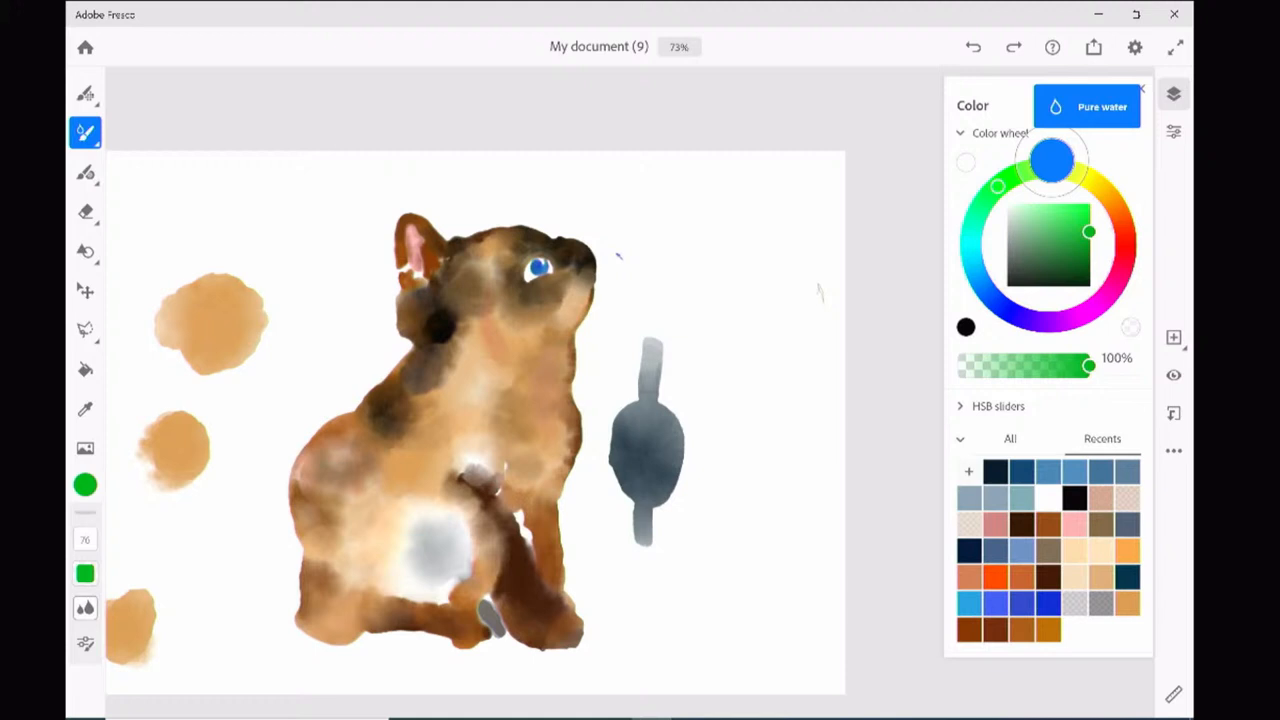
Step: Paint loose green grass strokes around the cat, varying between darker and lighter greens
drag(720, 210, 776, 460)
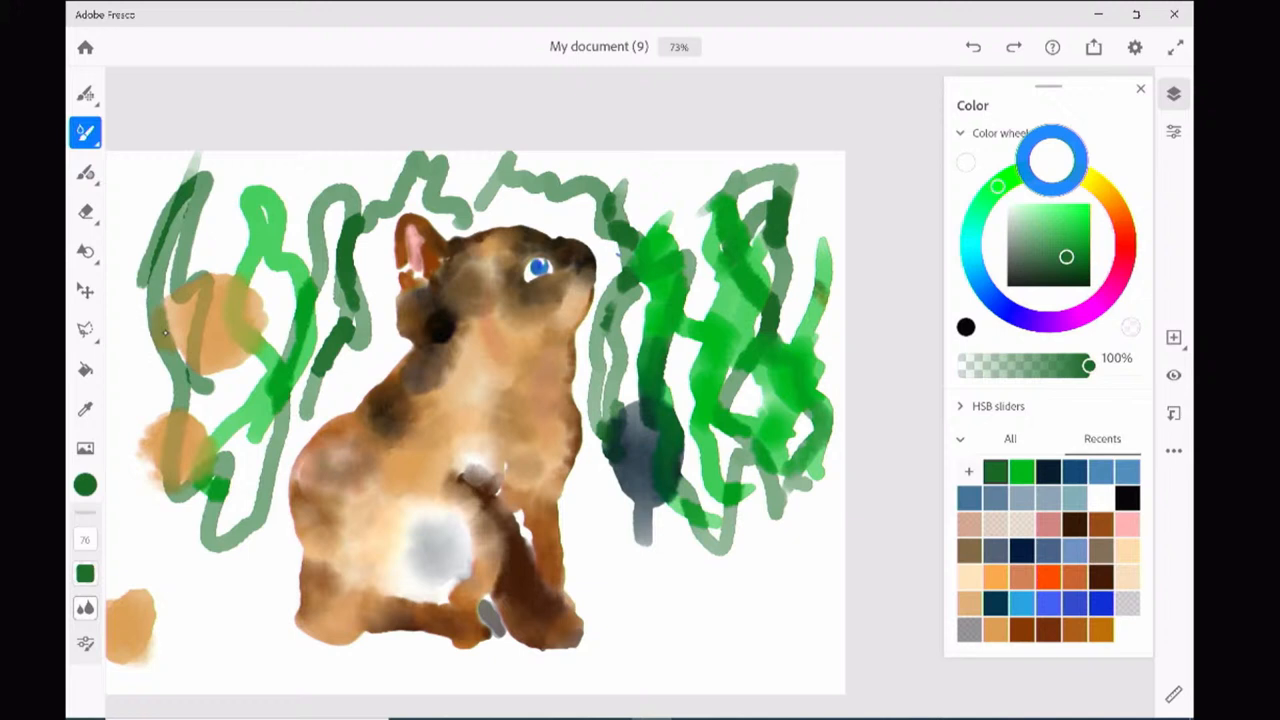
click(1072, 224)
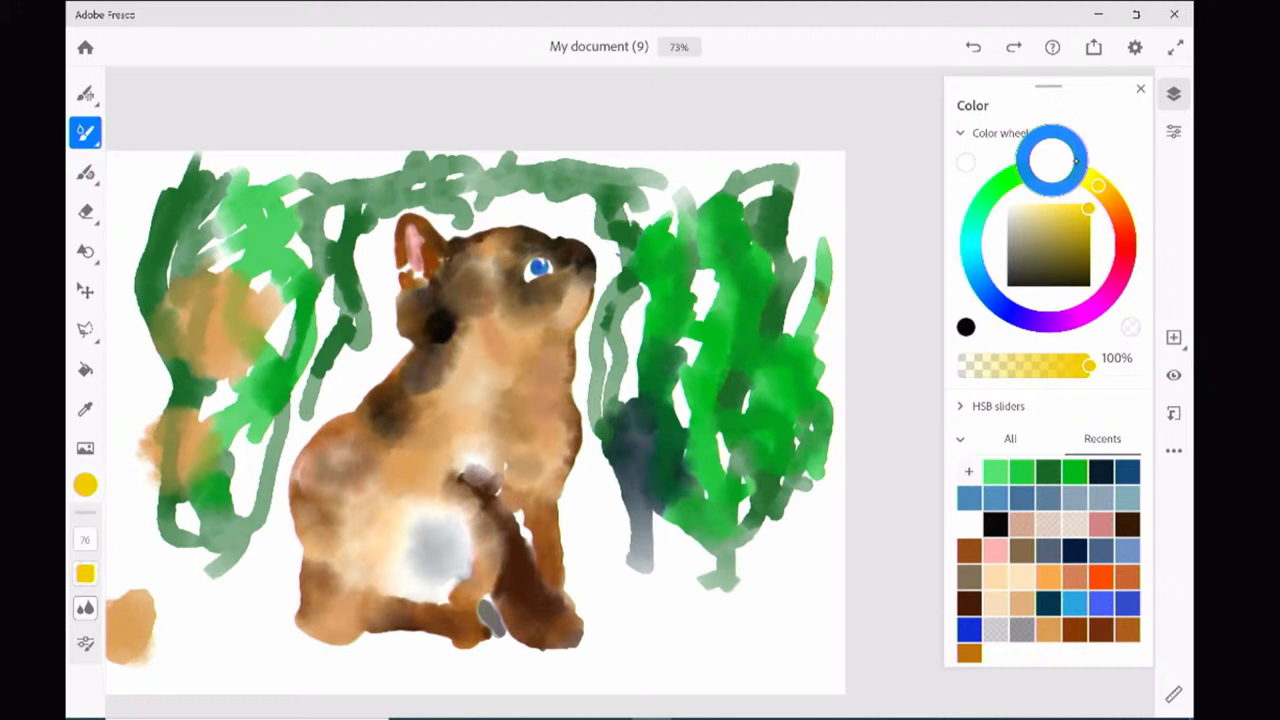
click(1050, 158)
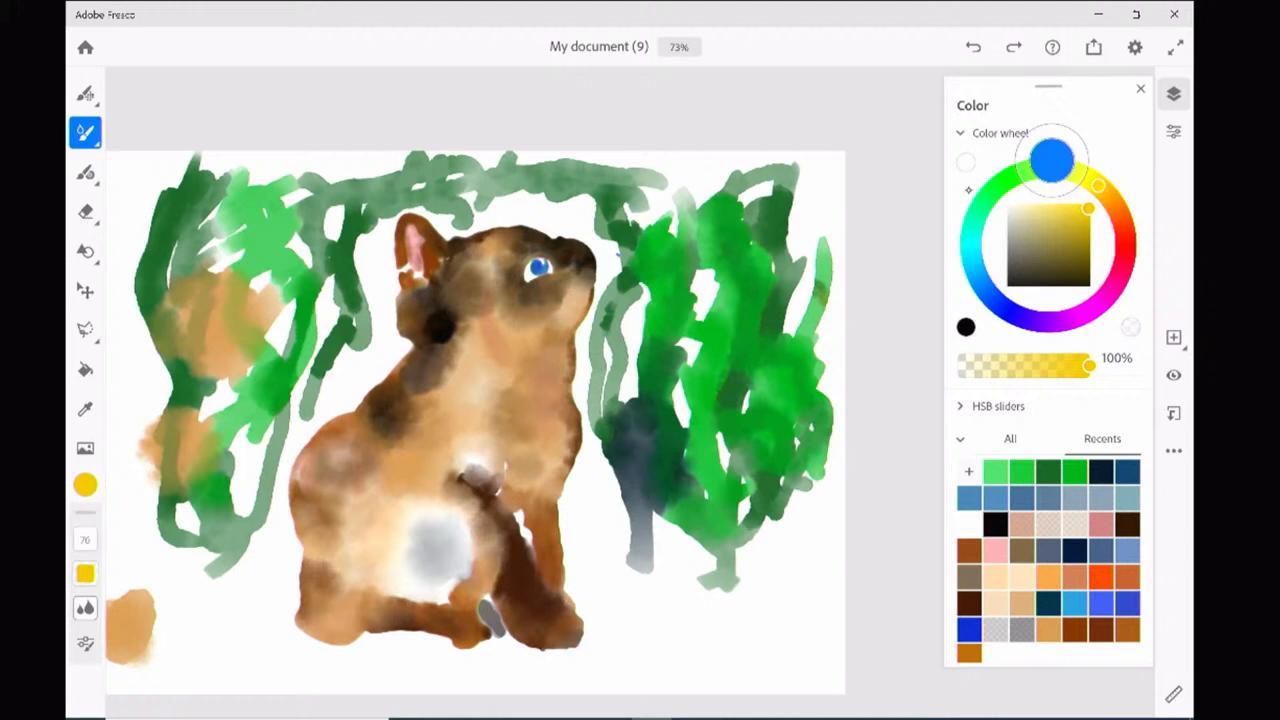